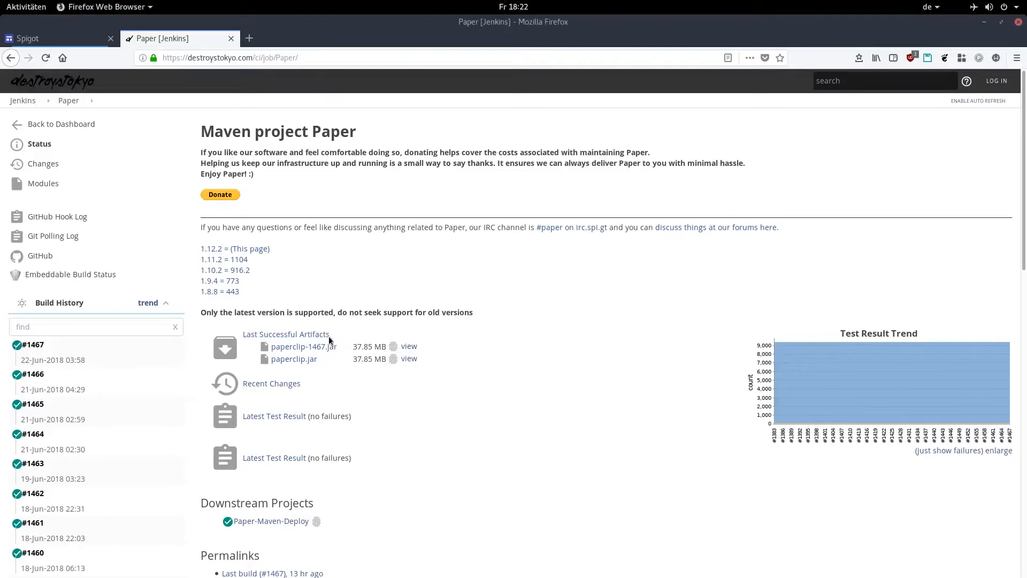
# Step: Open startfiles.zip from the Spigot startup Files site in Google Drive
pyautogui.click(304, 346)
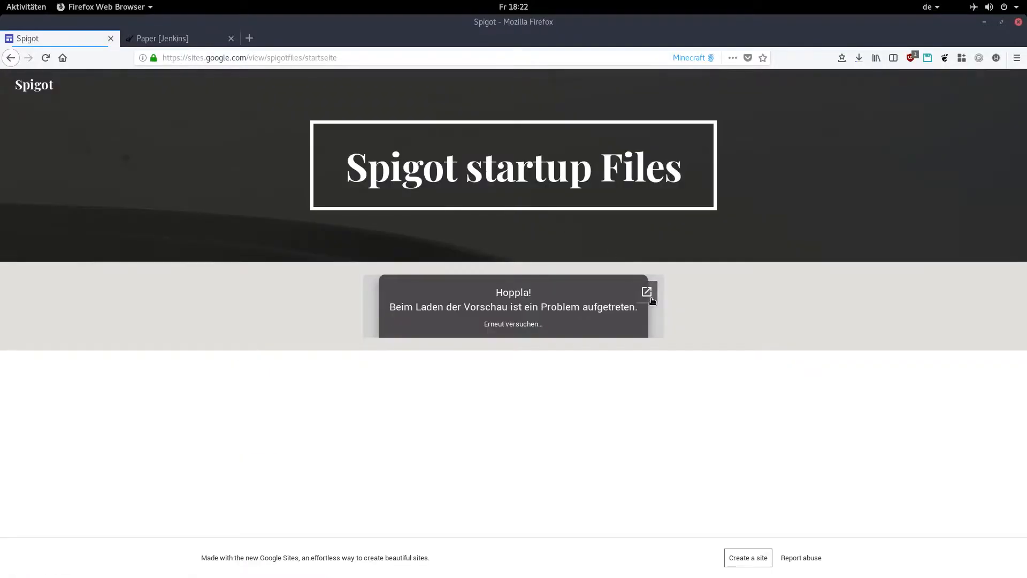
pyautogui.click(646, 292)
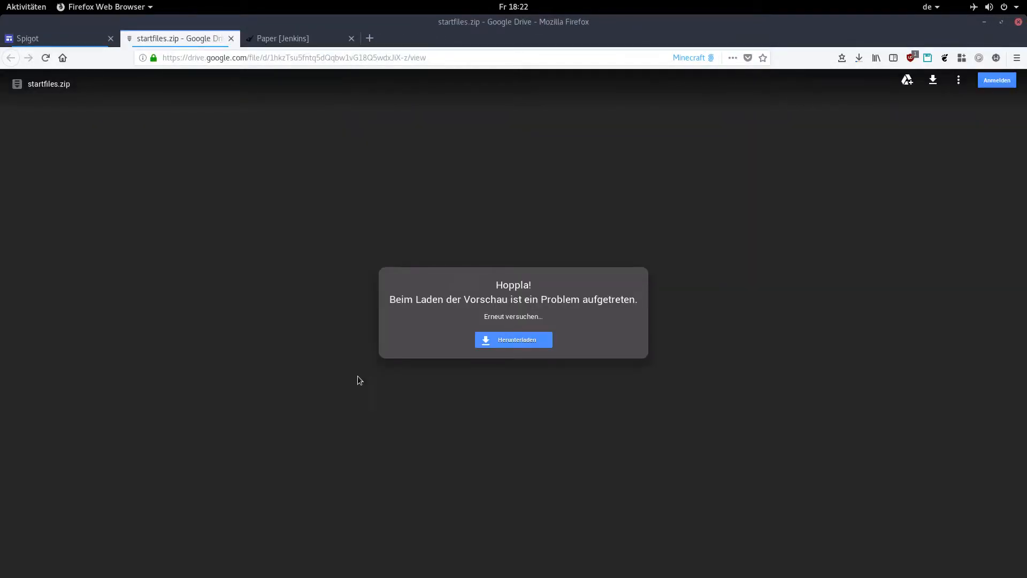
pyautogui.moveTo(347, 168)
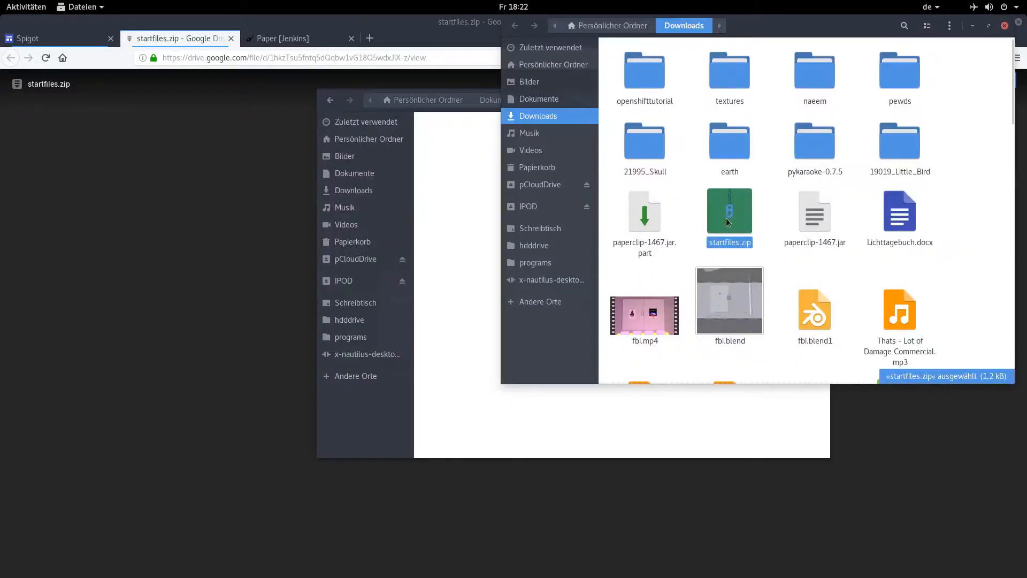
# Step: Extract startfiles.zip and move eula.txt, start.bat and start.sh into the spigot folder
pyautogui.rightClick(228, 67)
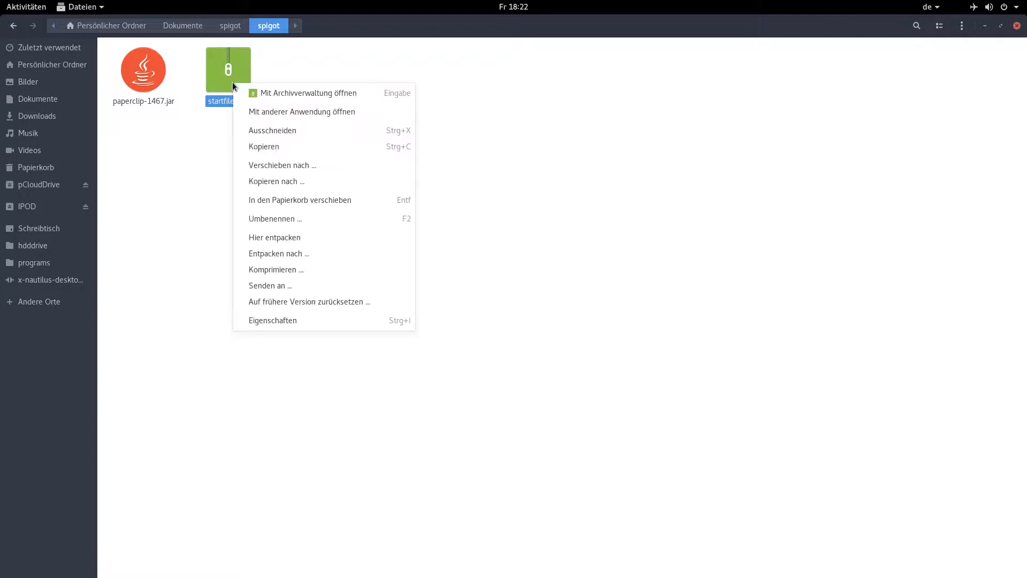
pyautogui.click(275, 237)
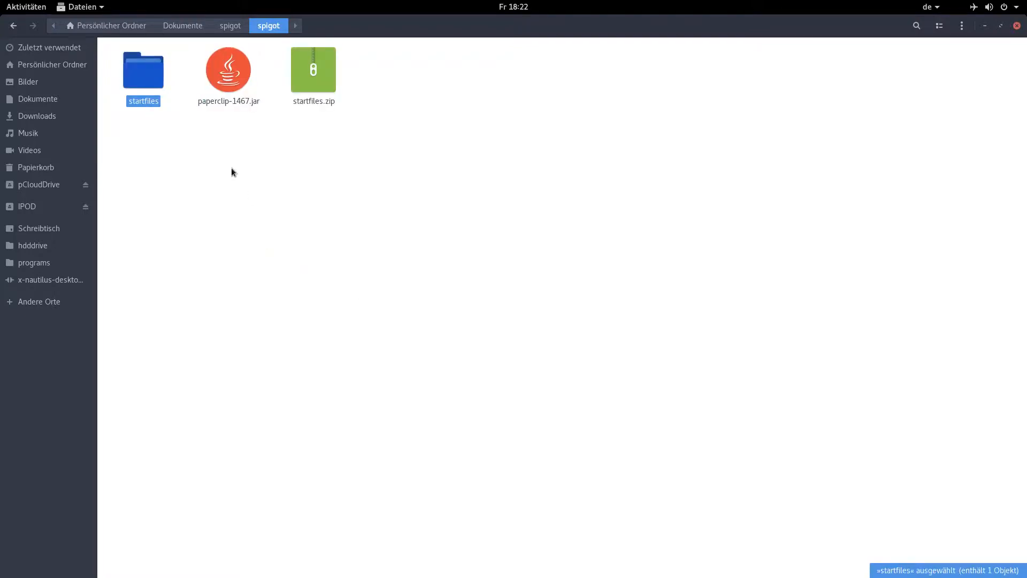
pyautogui.doubleClick(143, 69)
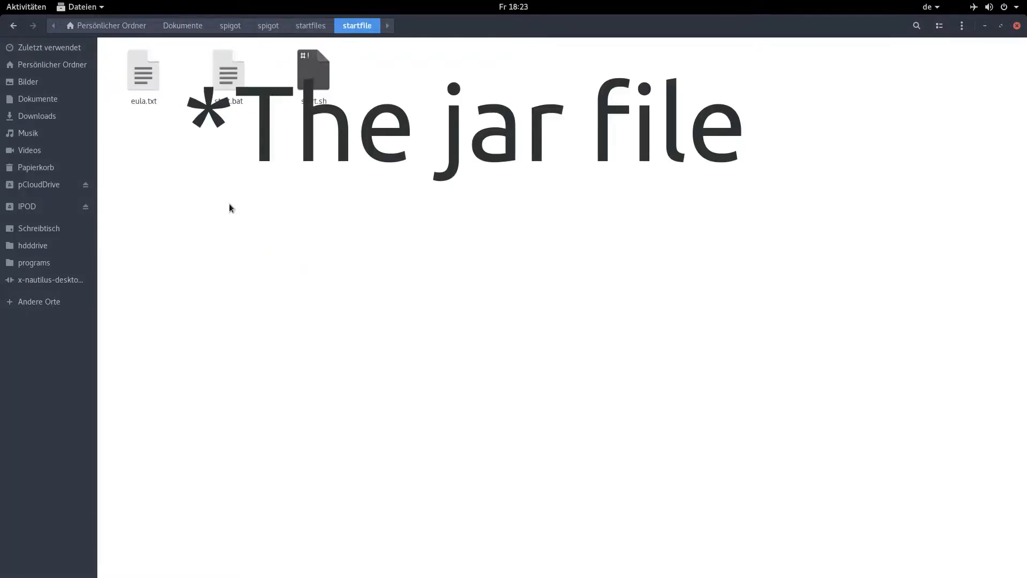
pyautogui.click(268, 26)
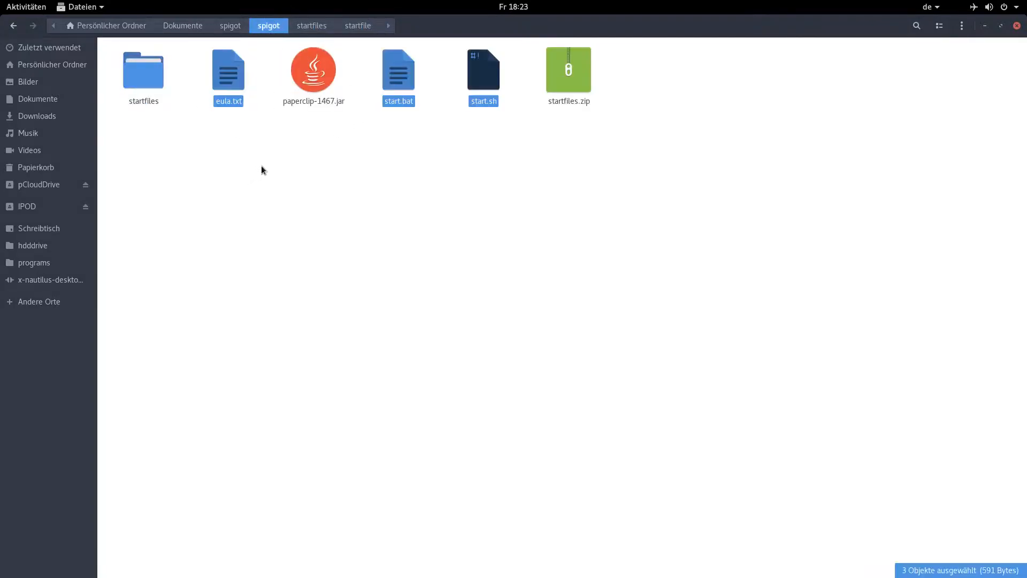
pyautogui.click(143, 69)
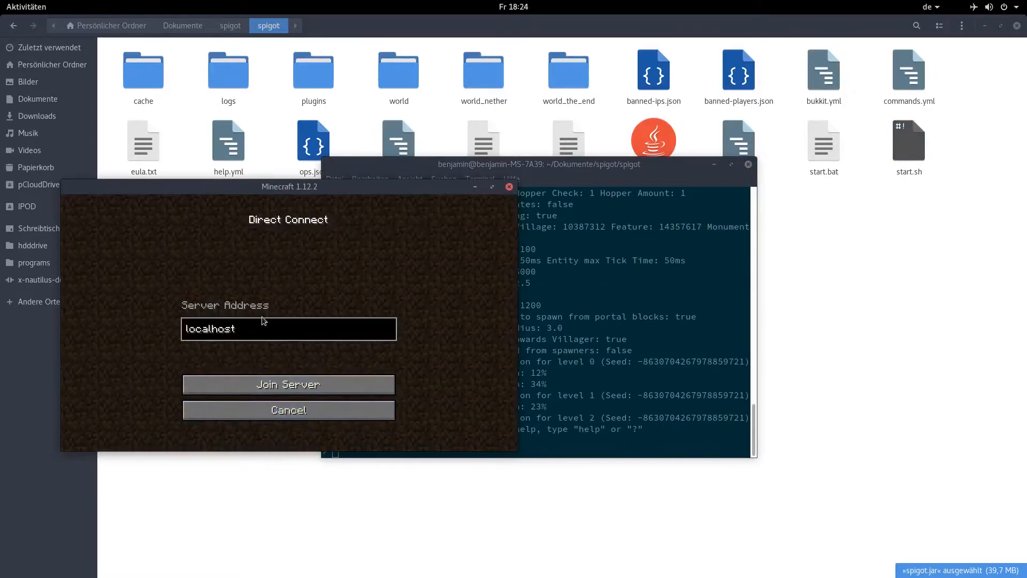
# Step: Join the Spigot server at localhost, then disconnect back to the multiplayer list
pyautogui.click(288, 384)
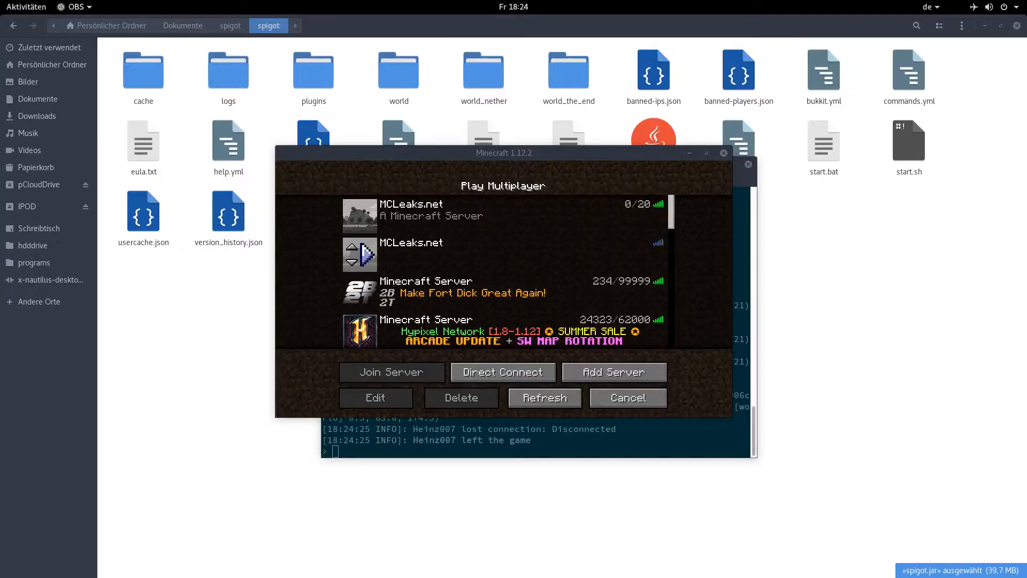
pyautogui.click(391, 372)
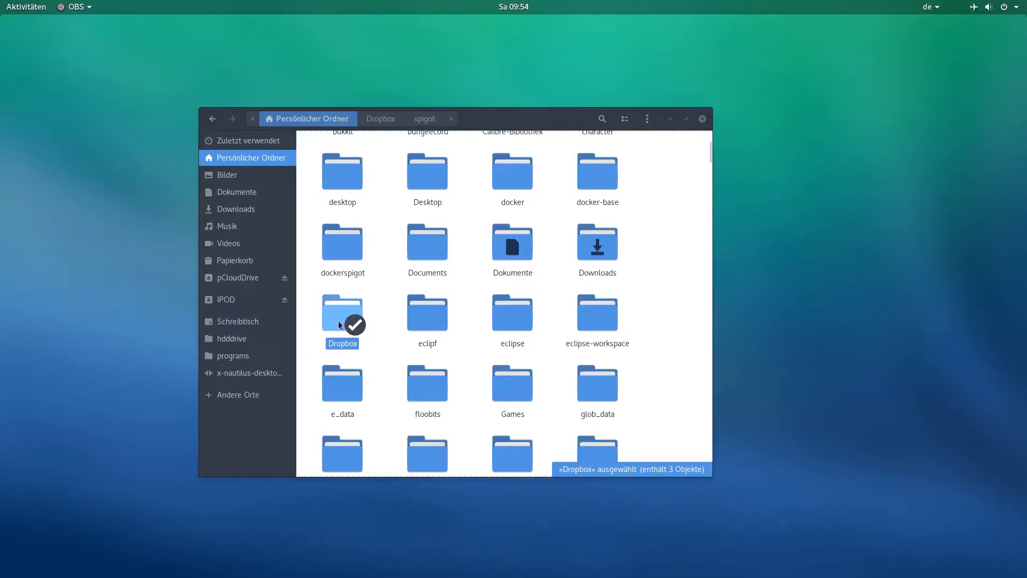
# Step: Open the Dropbox folder in home, then its spigot folder
pyautogui.doubleClick(342, 313)
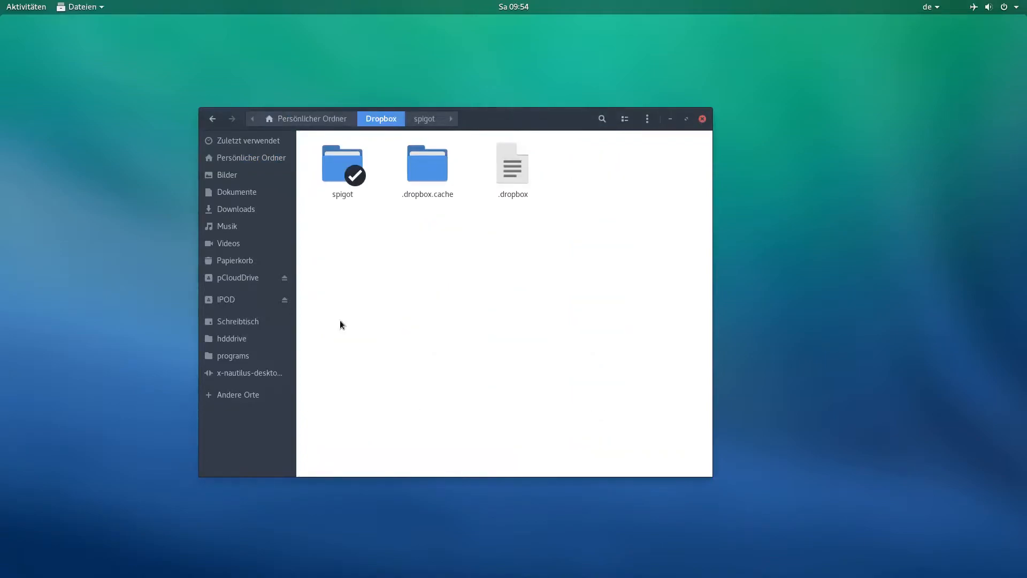
pyautogui.doubleClick(342, 163)
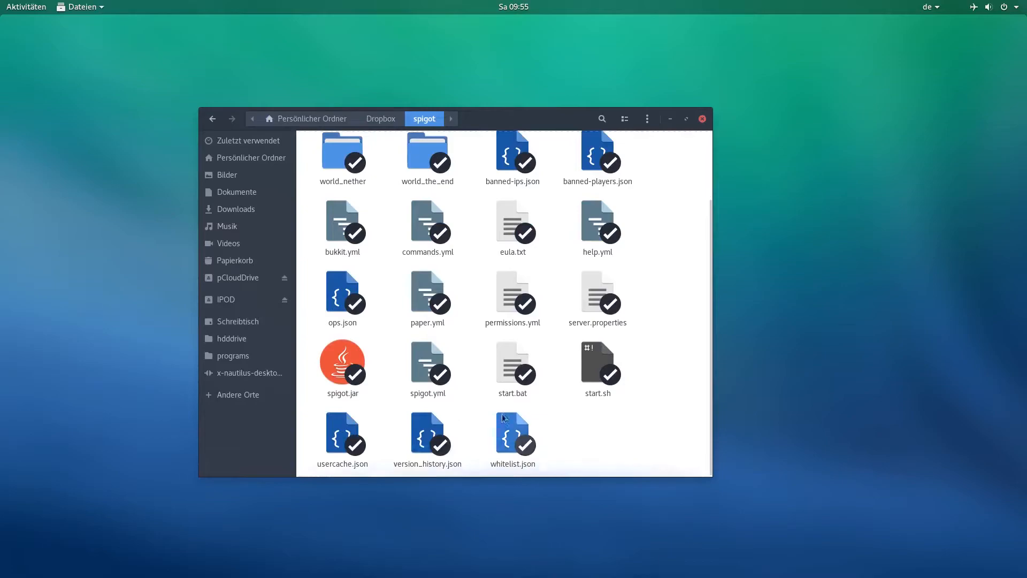
pyautogui.click(381, 119)
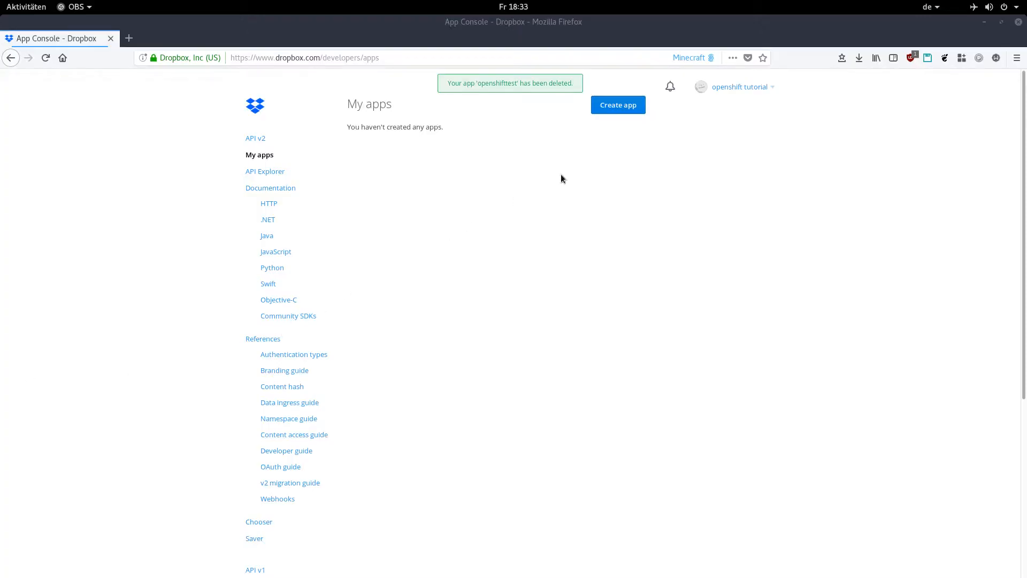
# Step: Create a Dropbox API app with Full Dropbox access named openshifttestapp
pyautogui.click(617, 105)
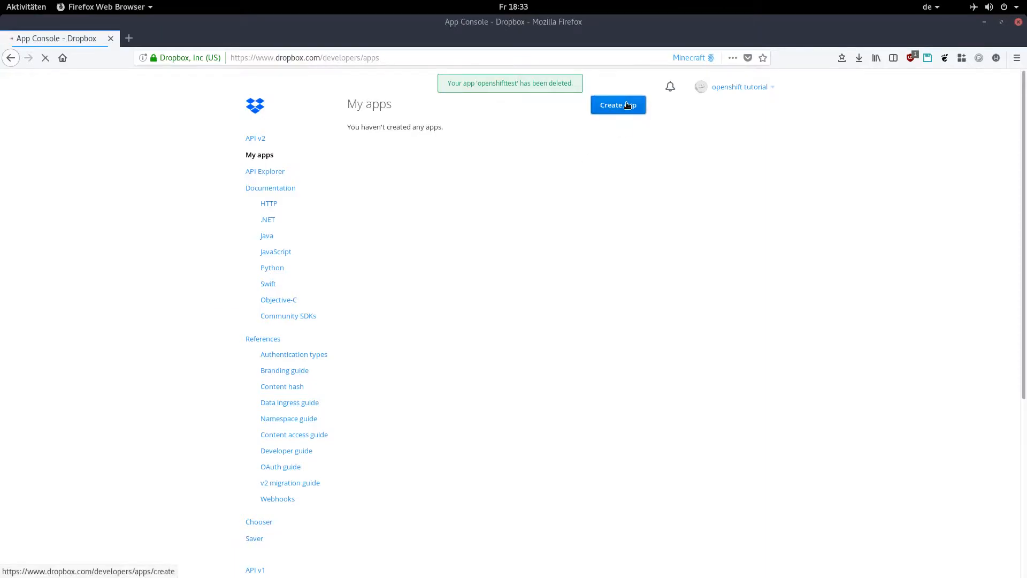
pyautogui.click(617, 105)
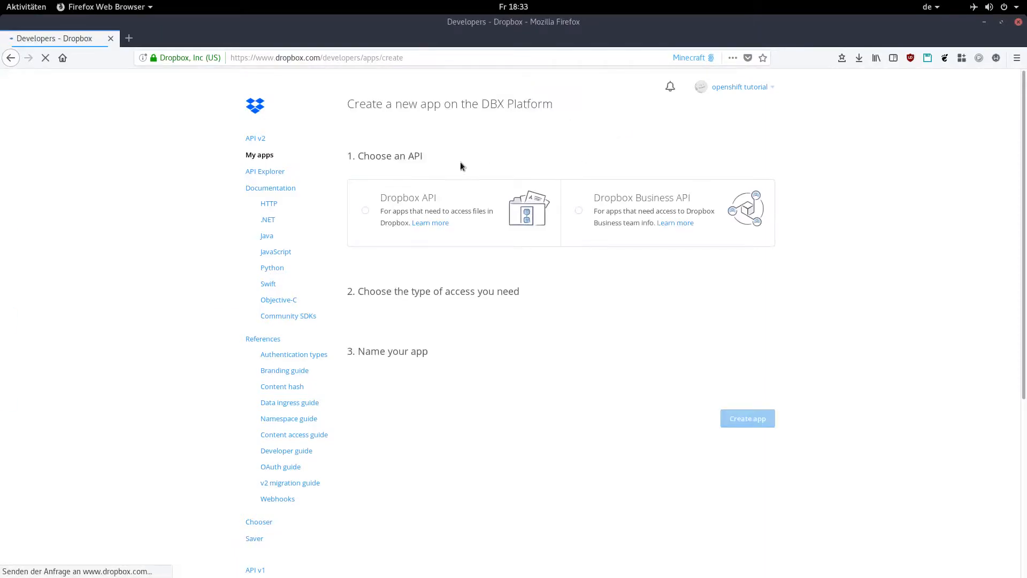
pyautogui.click(364, 210)
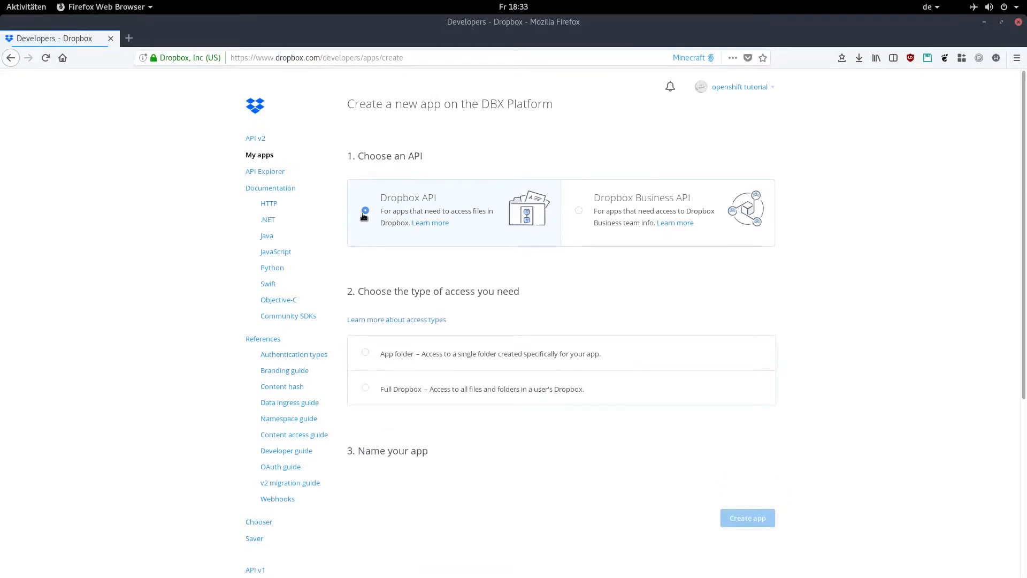
pyautogui.click(365, 388)
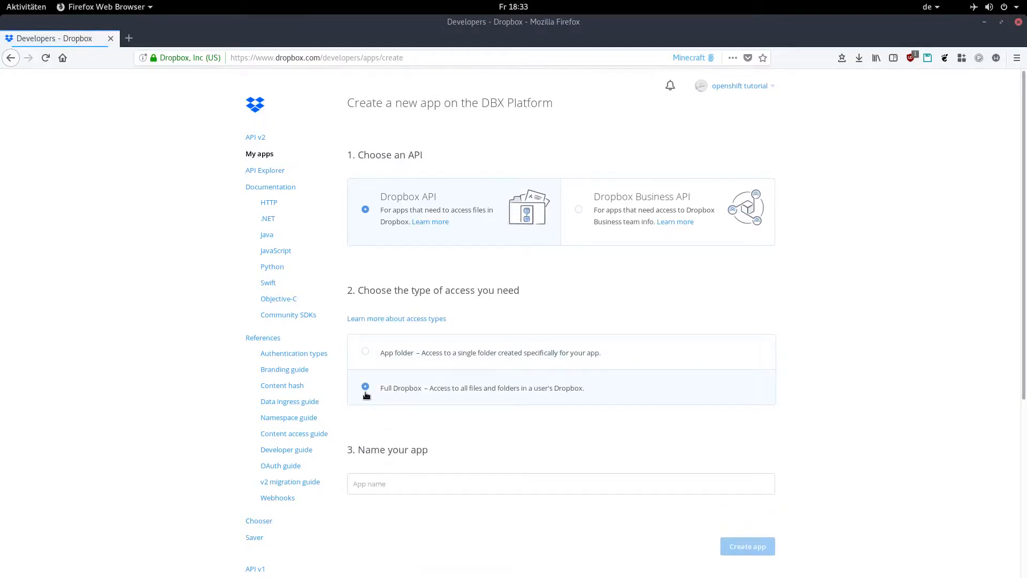
pyautogui.scroll(-3)
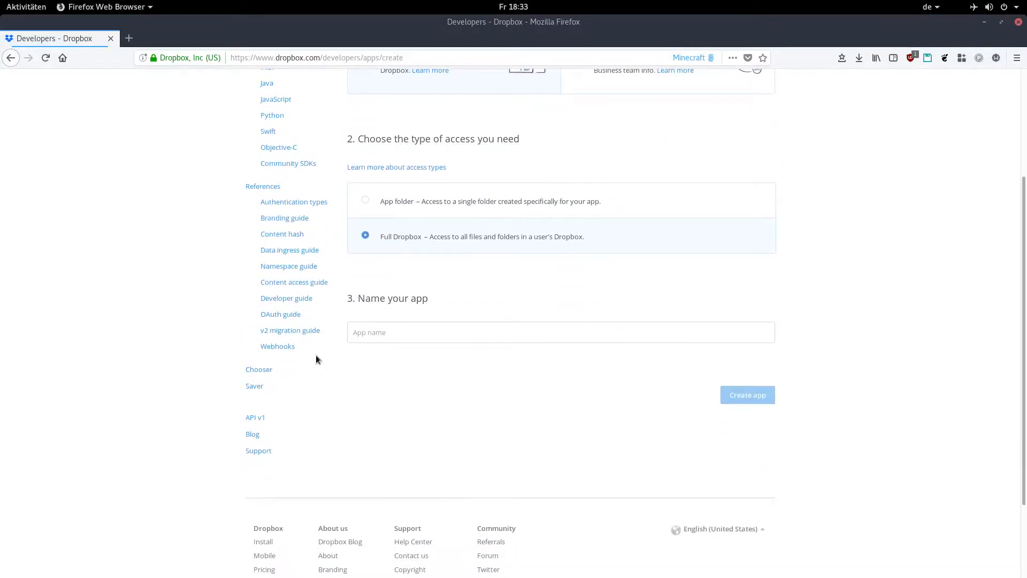
pyautogui.write('openshifttesta')
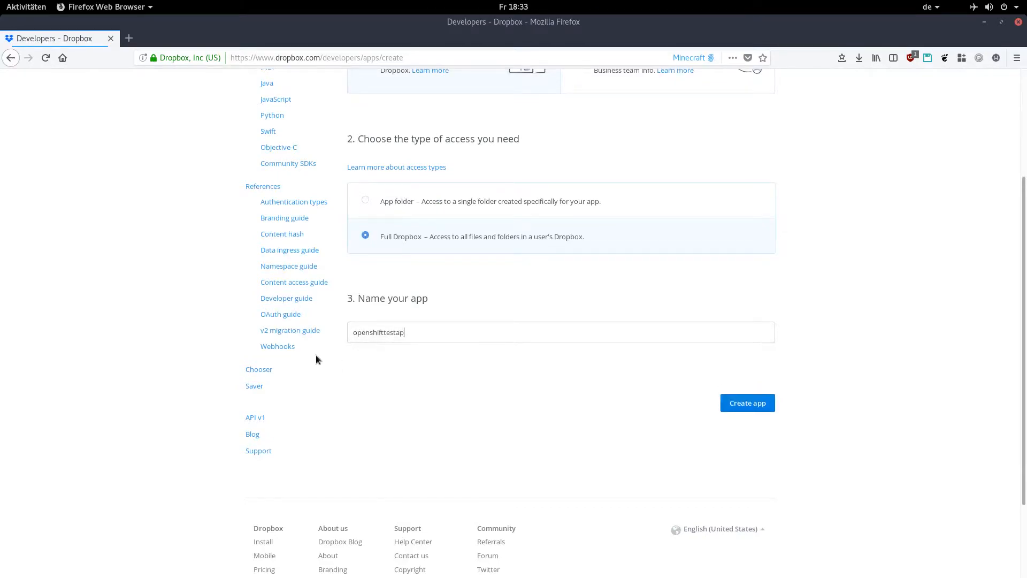
pyautogui.write('p')
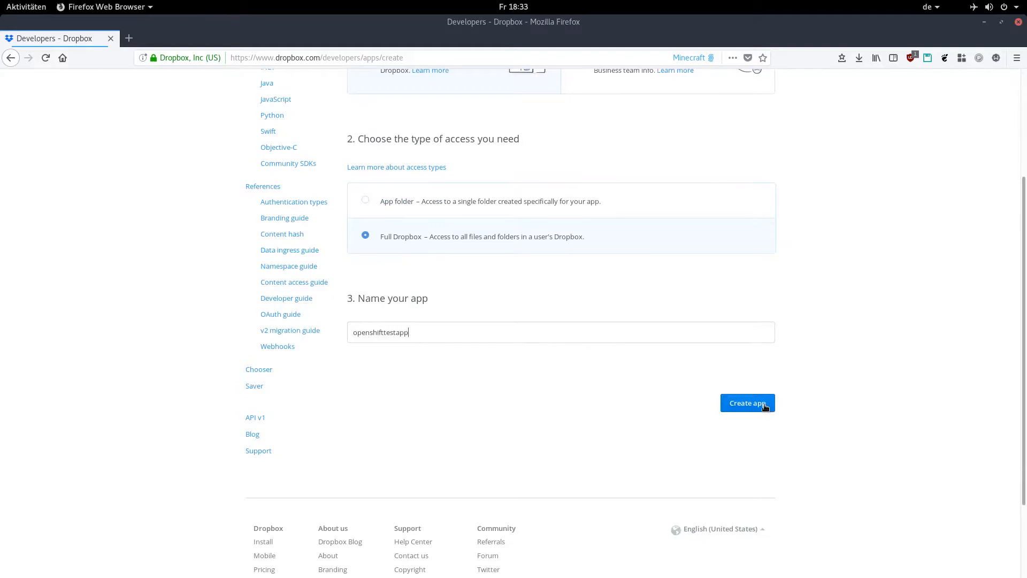
pyautogui.click(747, 403)
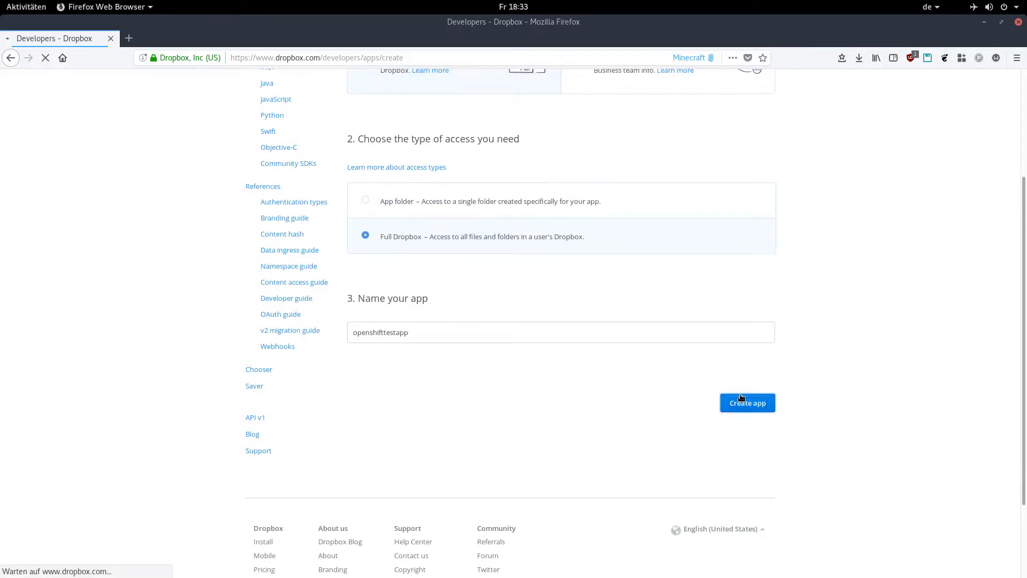
pyautogui.click(747, 402)
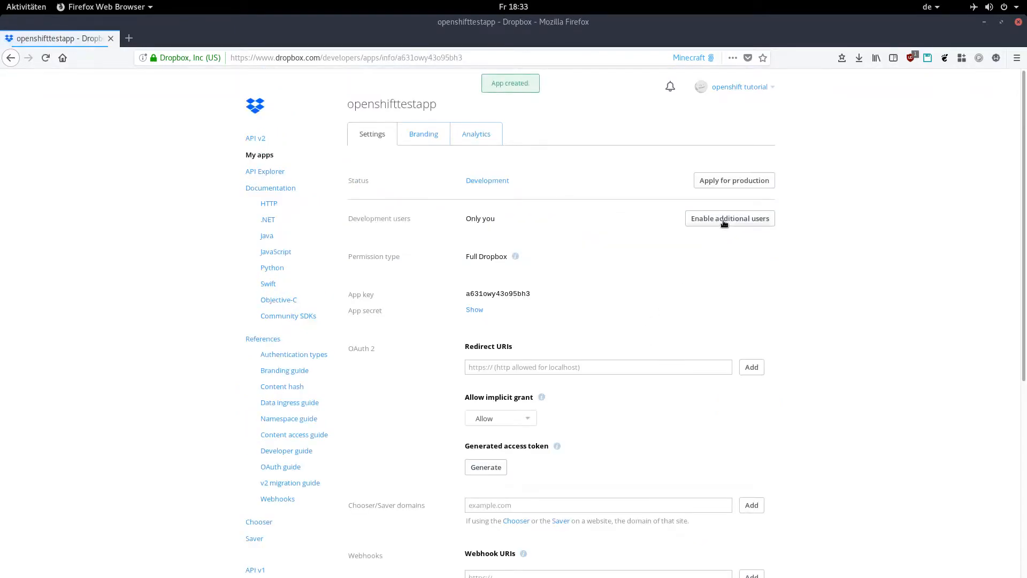
# Step: Enable additional users for the app, generate its access token, and go to ngrok.io
pyautogui.click(730, 218)
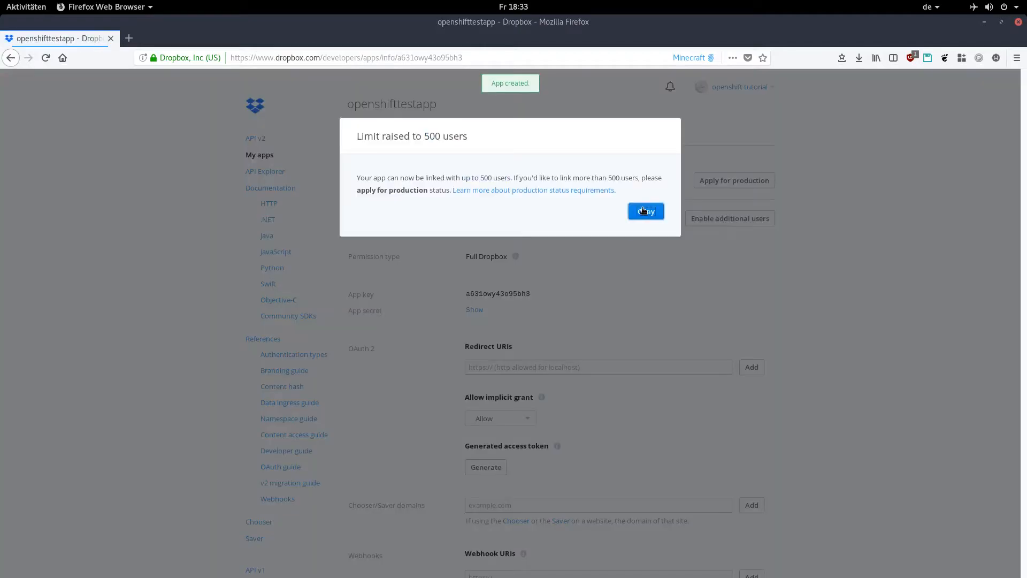
pyautogui.click(645, 211)
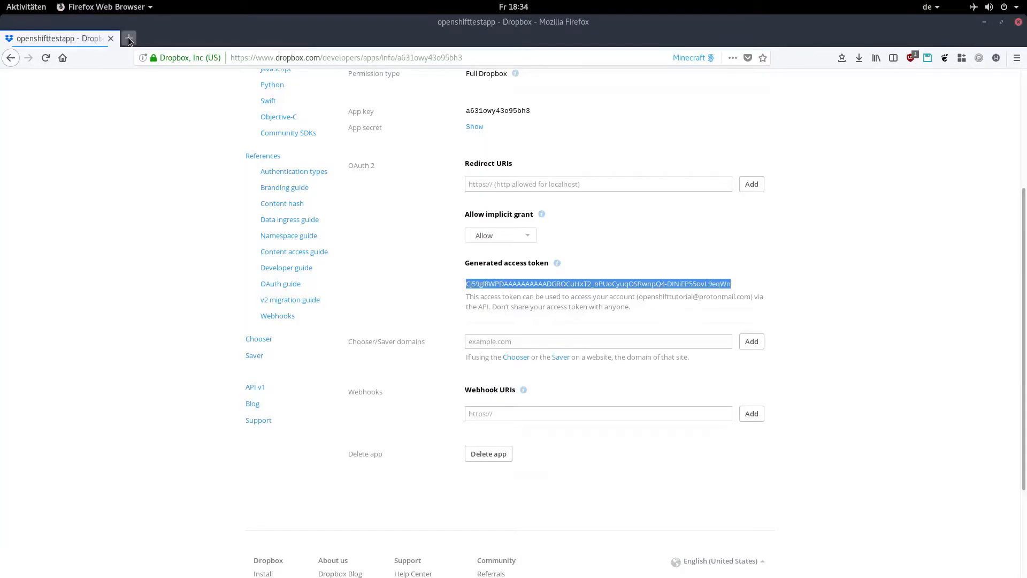
pyautogui.write('ngrok.io')
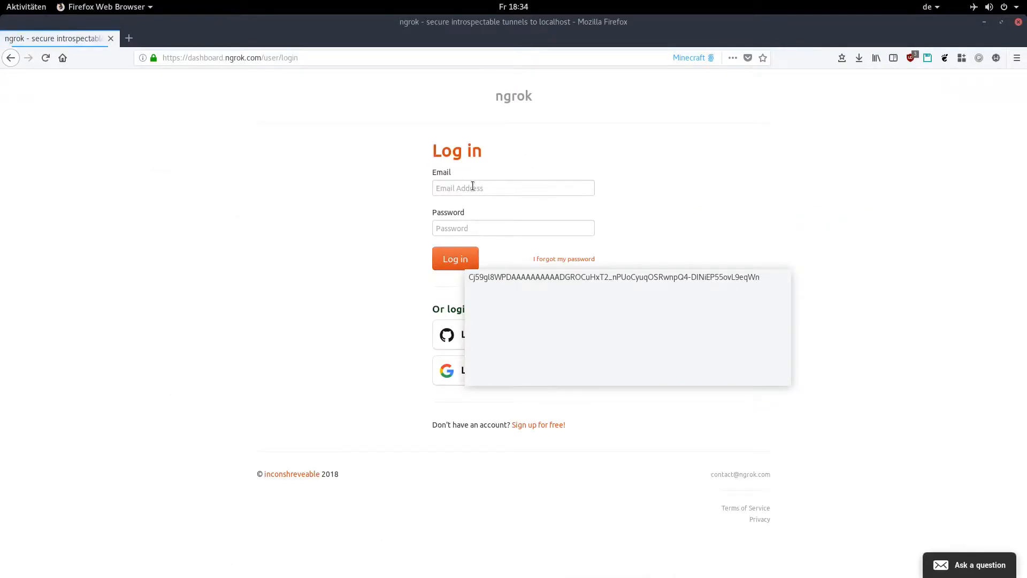
# Step: Log in to the ngrok Dashboard using the saved email suggestion
pyautogui.write('op')
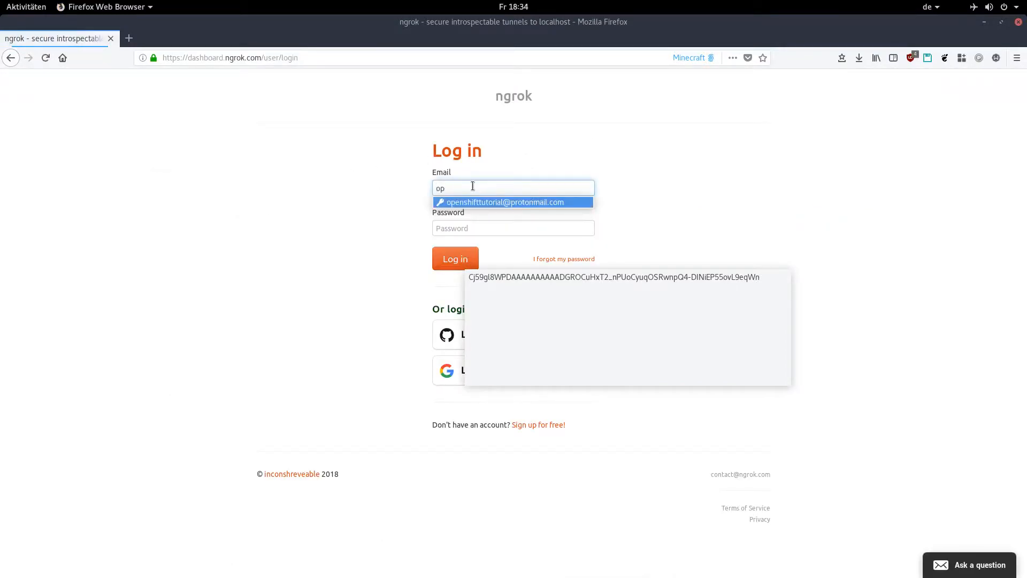
pyautogui.click(455, 258)
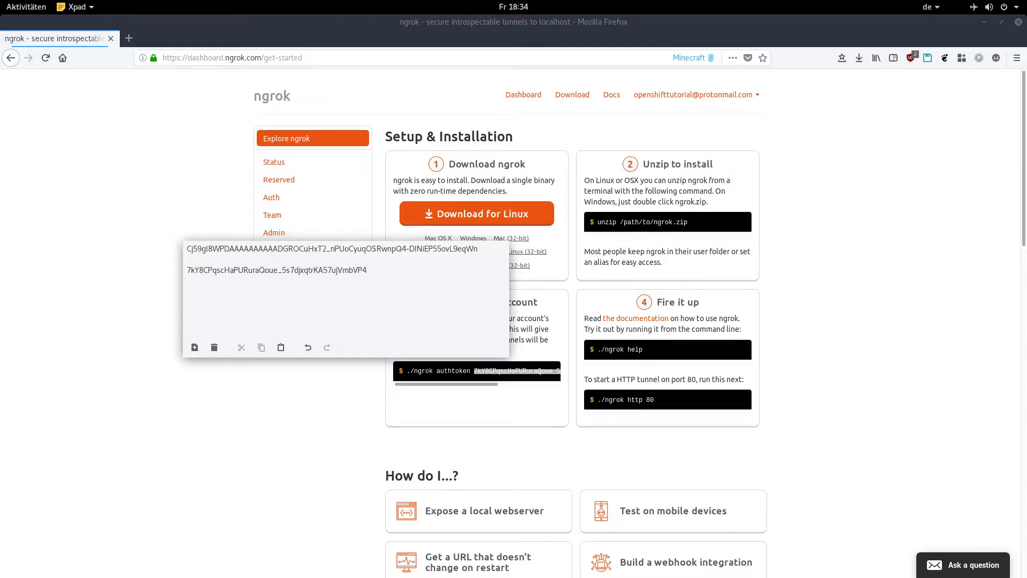
pyautogui.write('spigotpaperbenni')
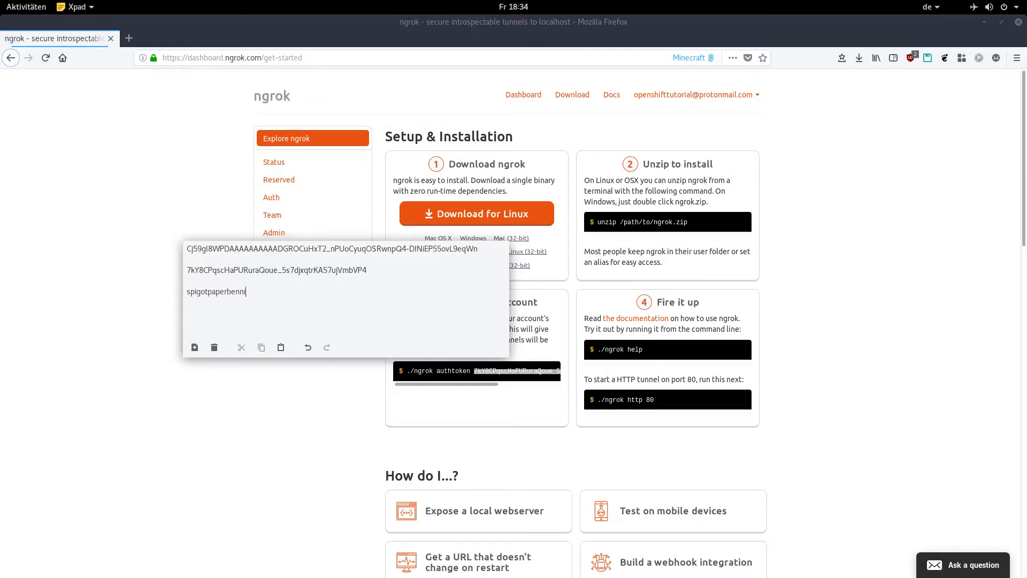
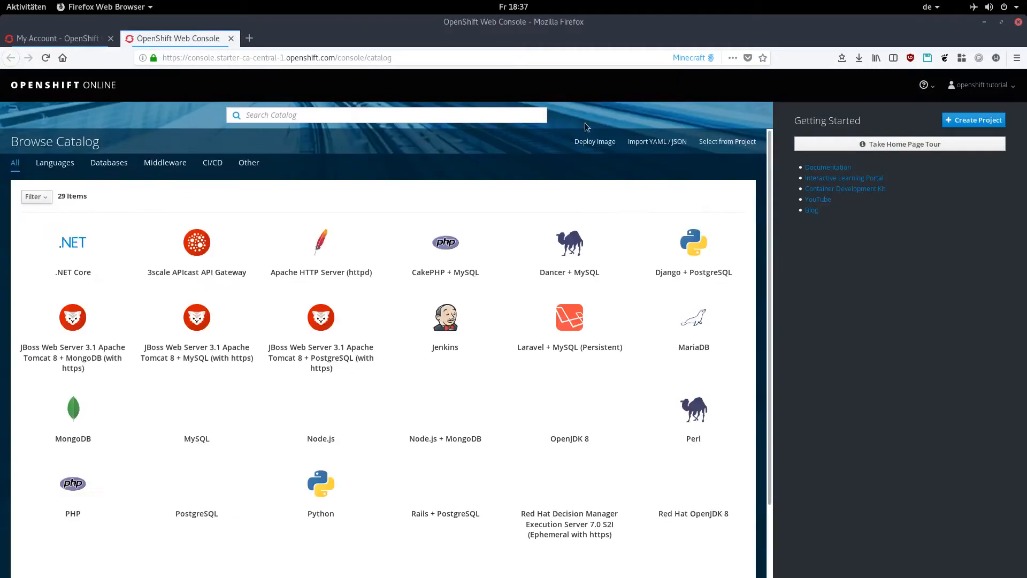
# Step: Create project spigottutorial with display name spigottest and description 'test'
pyautogui.click(974, 120)
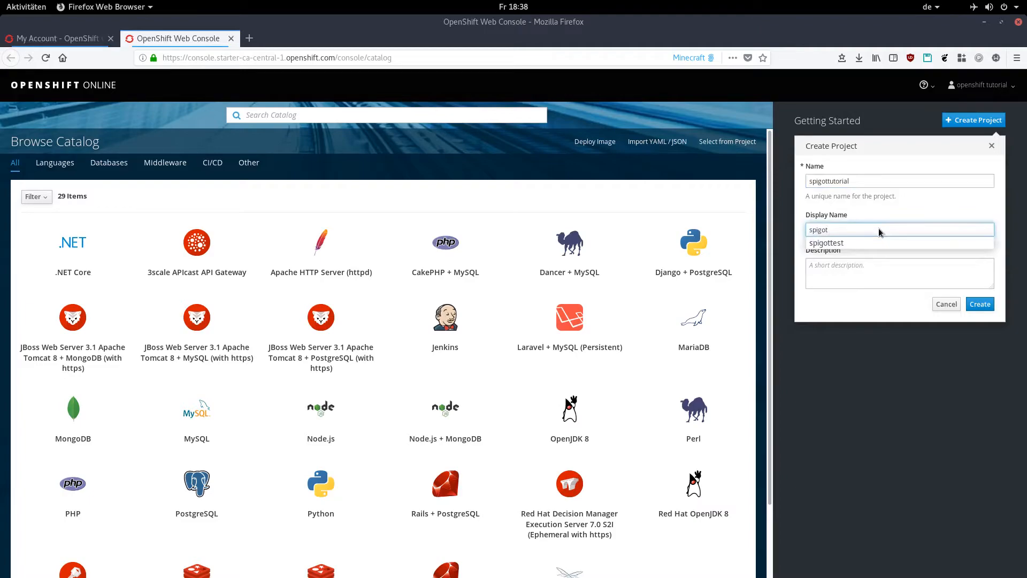
pyautogui.click(826, 242)
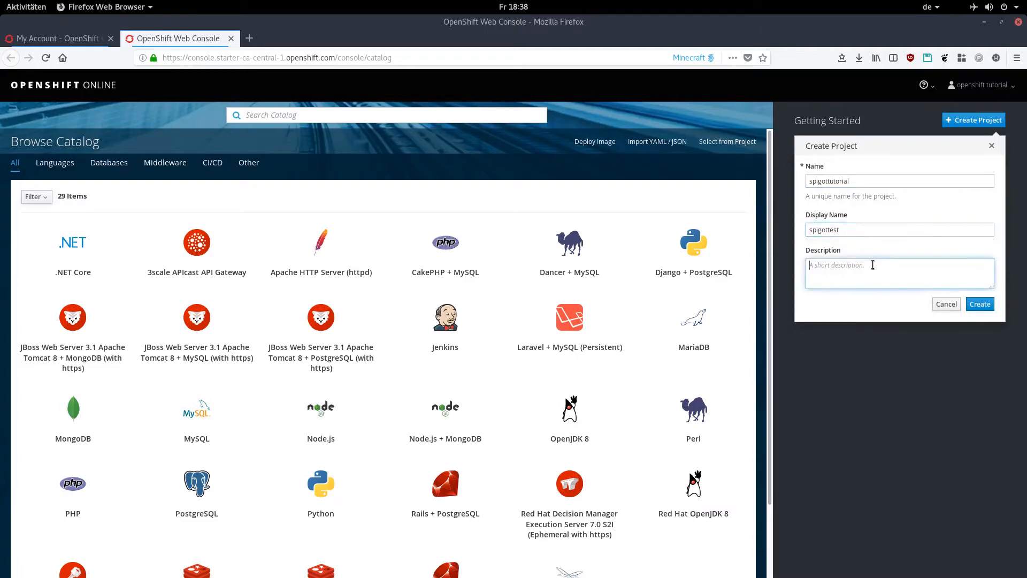
pyautogui.write('test')
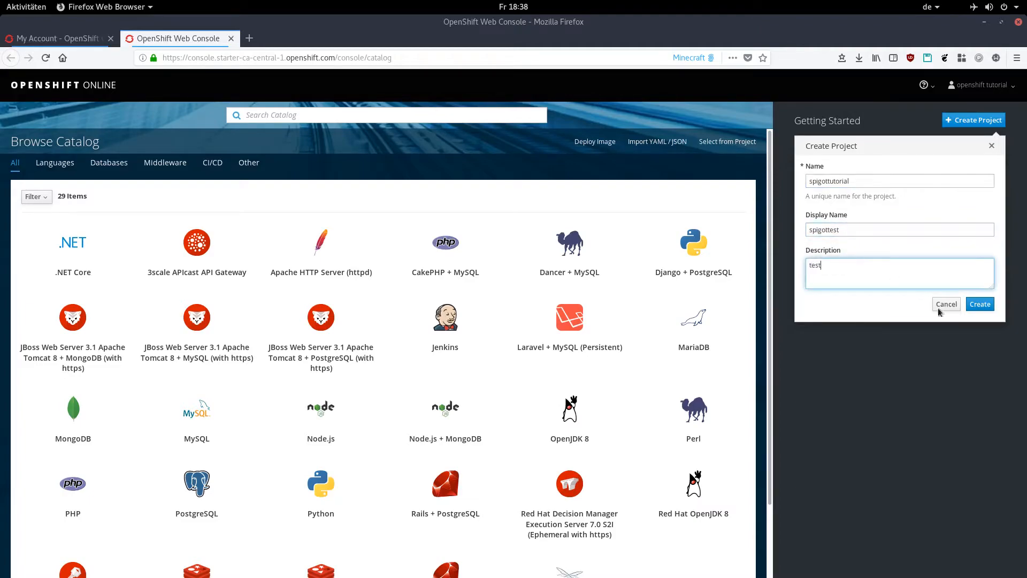
pyautogui.click(980, 304)
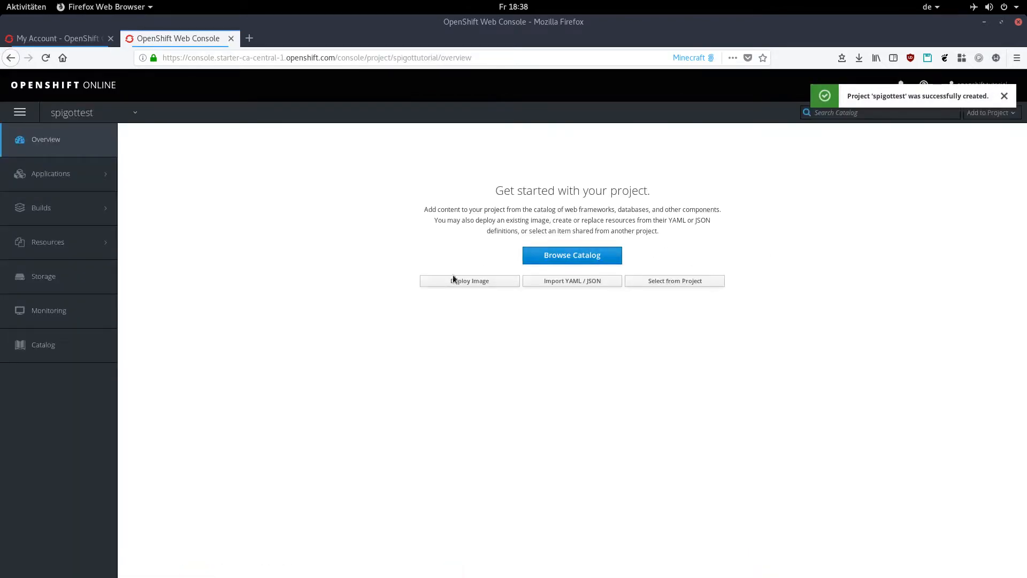
# Step: Start Deploy Image and look up the image paperbenni/spigotopenshift
pyautogui.click(469, 281)
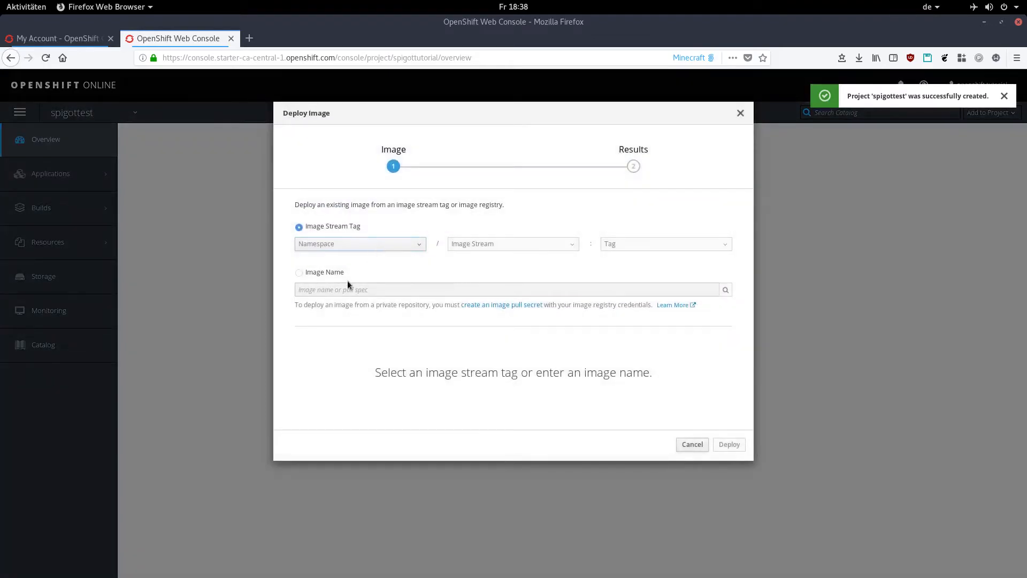
pyautogui.write('paperbenni/')
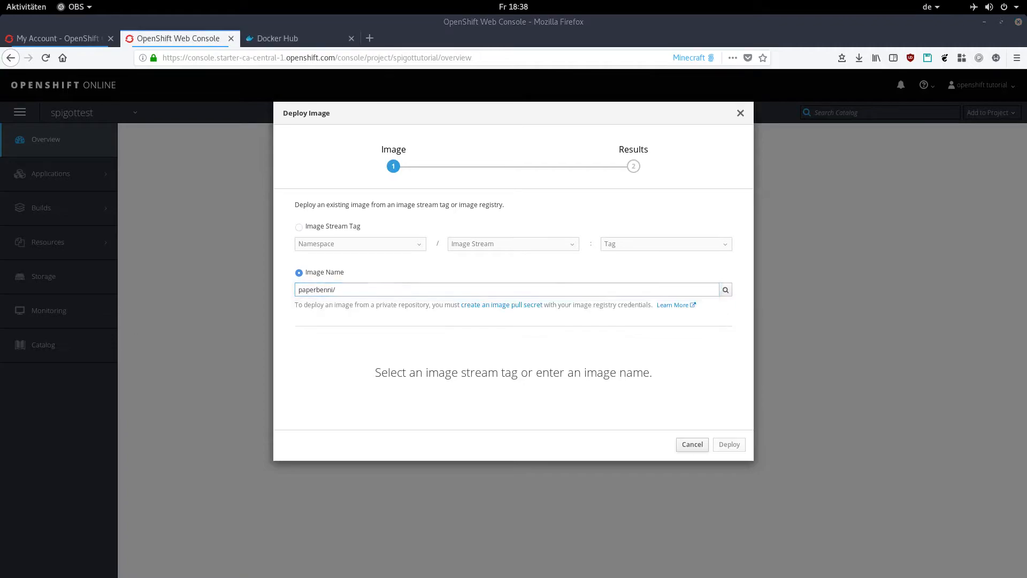
pyautogui.click(393, 289)
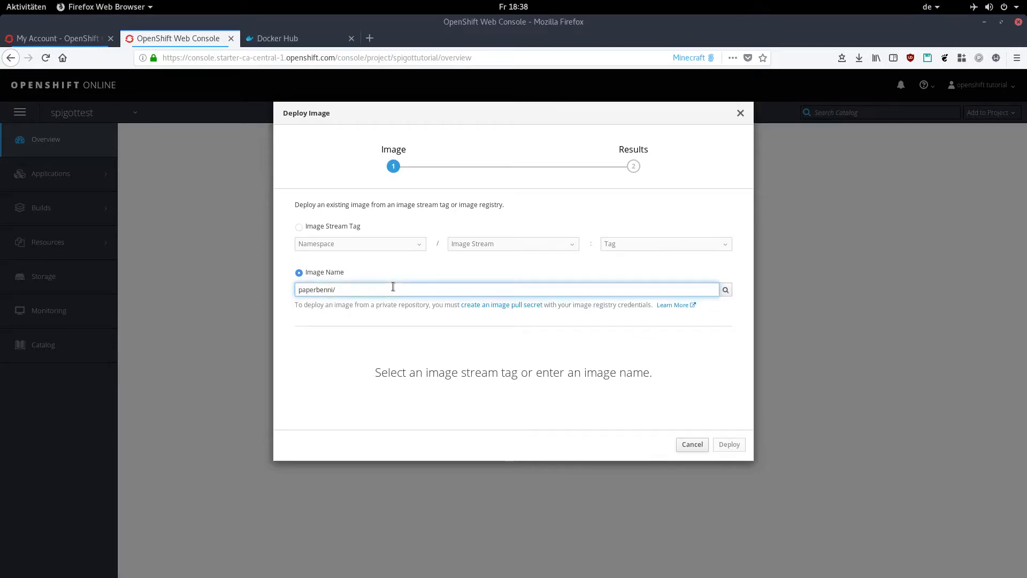
pyautogui.write('spigoto')
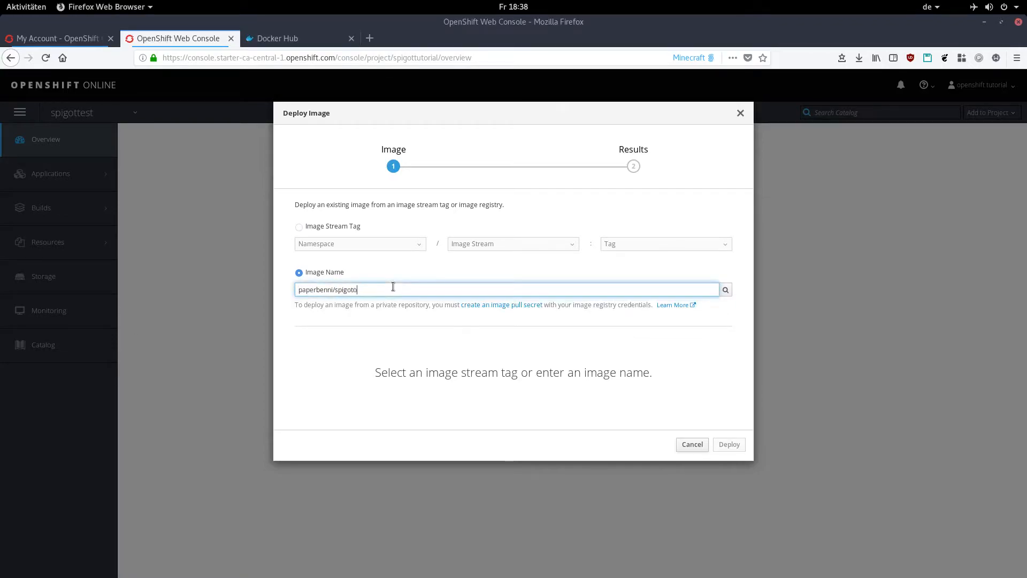
pyautogui.write('penshift')
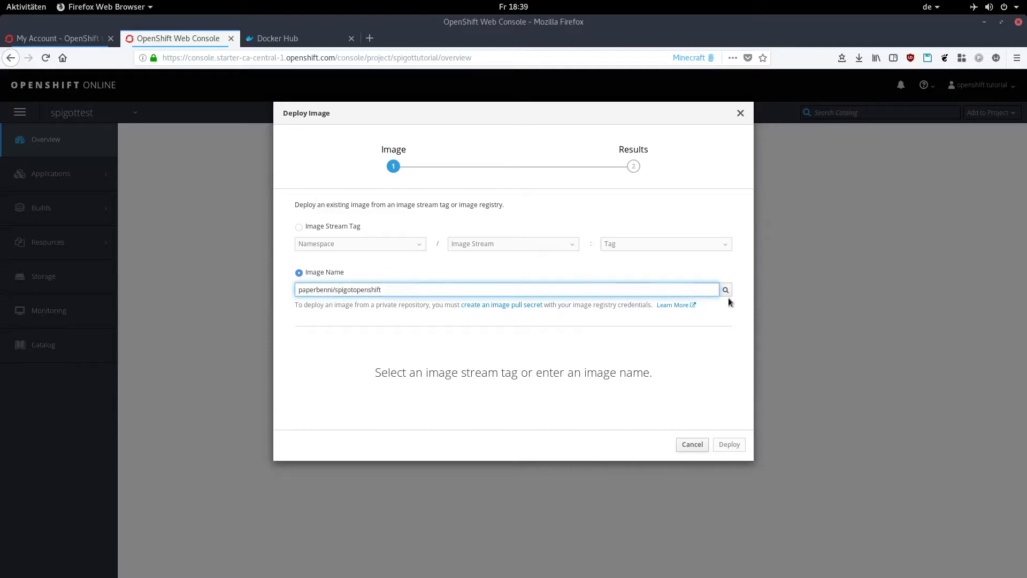
pyautogui.click(726, 290)
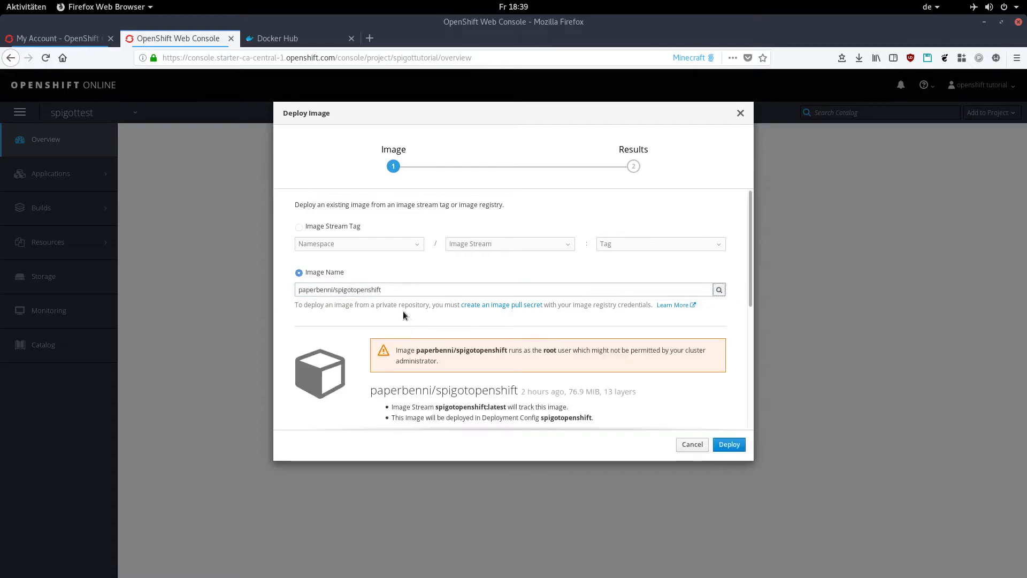
pyautogui.scroll(-3)
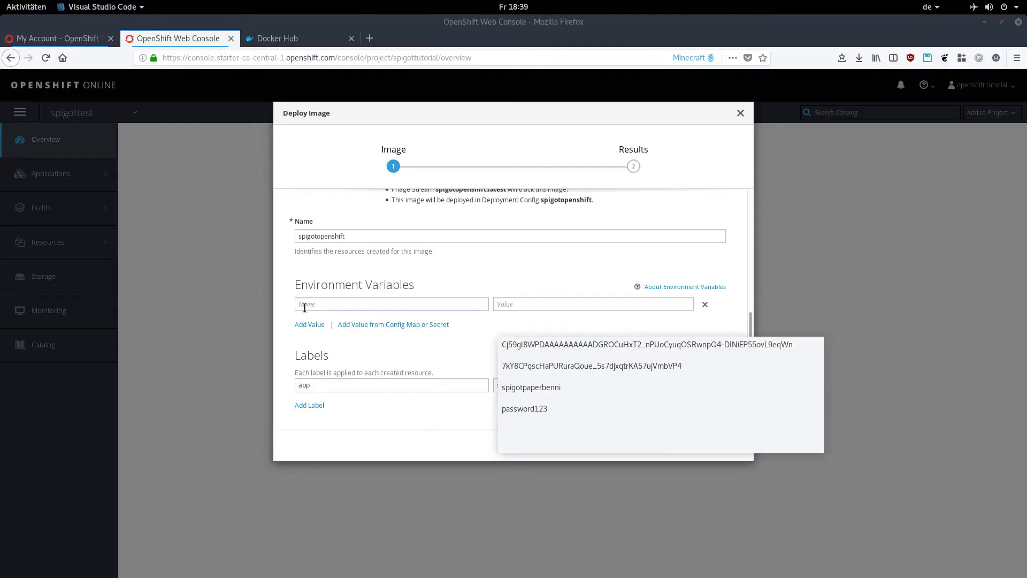
# Step: Add environment variables DROPBOXTOKEN and NGROKTOKEN with their token values
pyautogui.write('DROP')
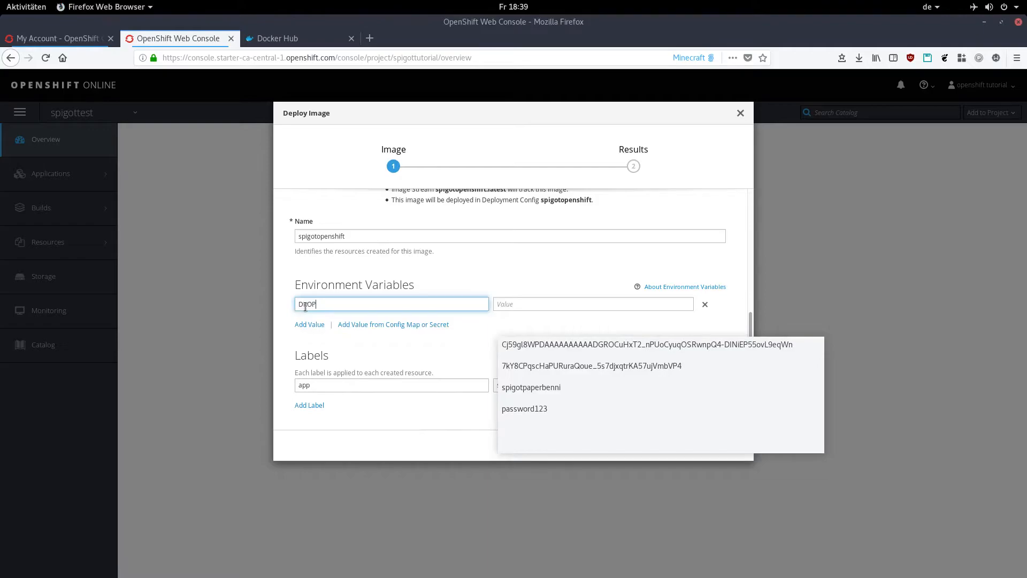
pyautogui.write('BOXTOKEN')
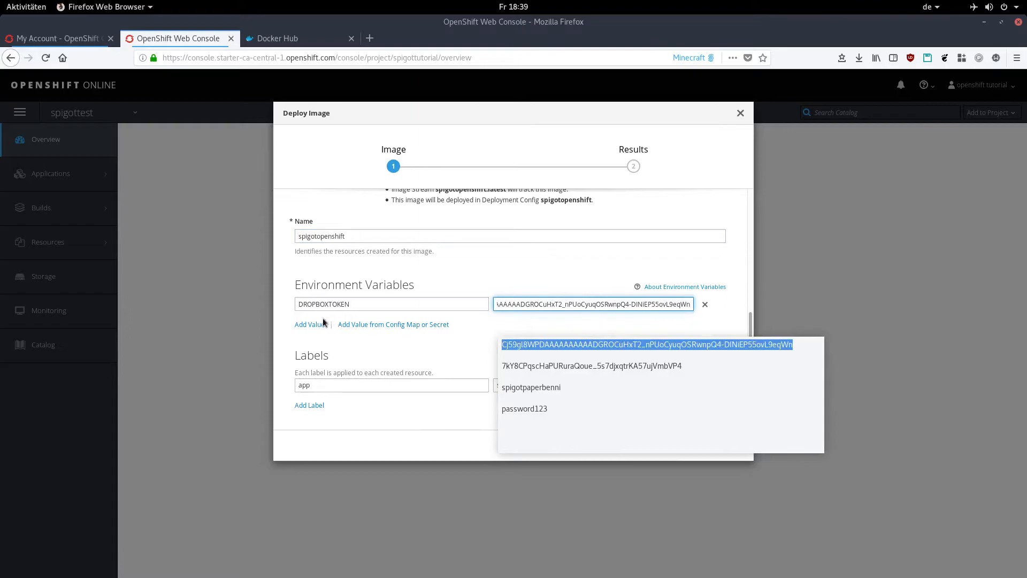
pyautogui.click(309, 324)
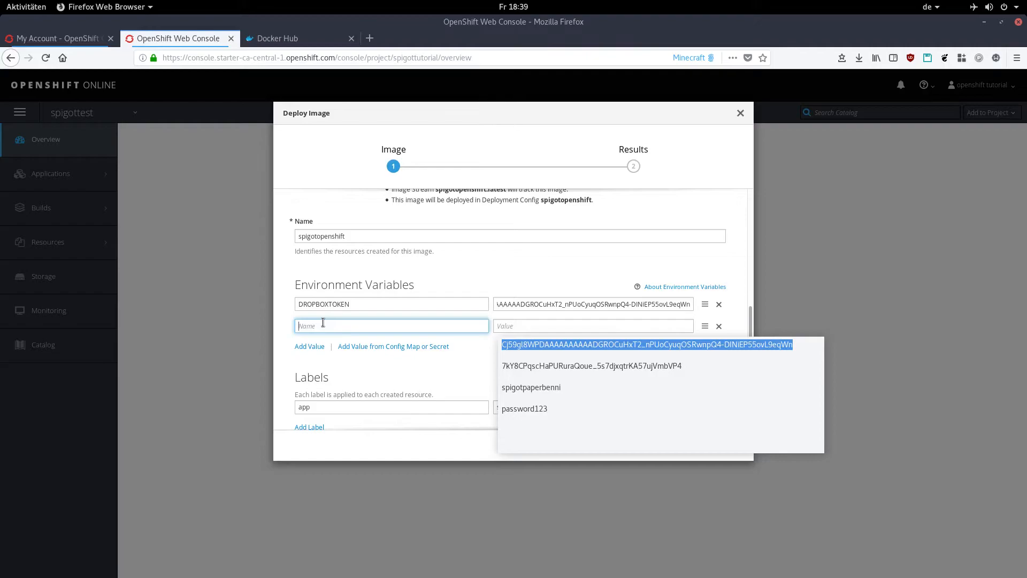
pyautogui.write('ngro')
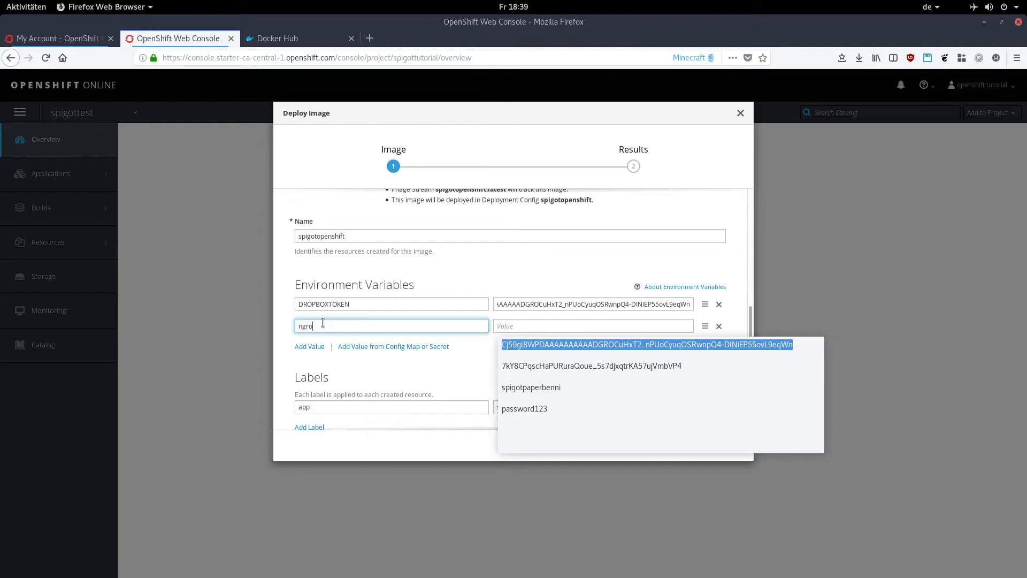
pyautogui.write('NGROKTOKEN')
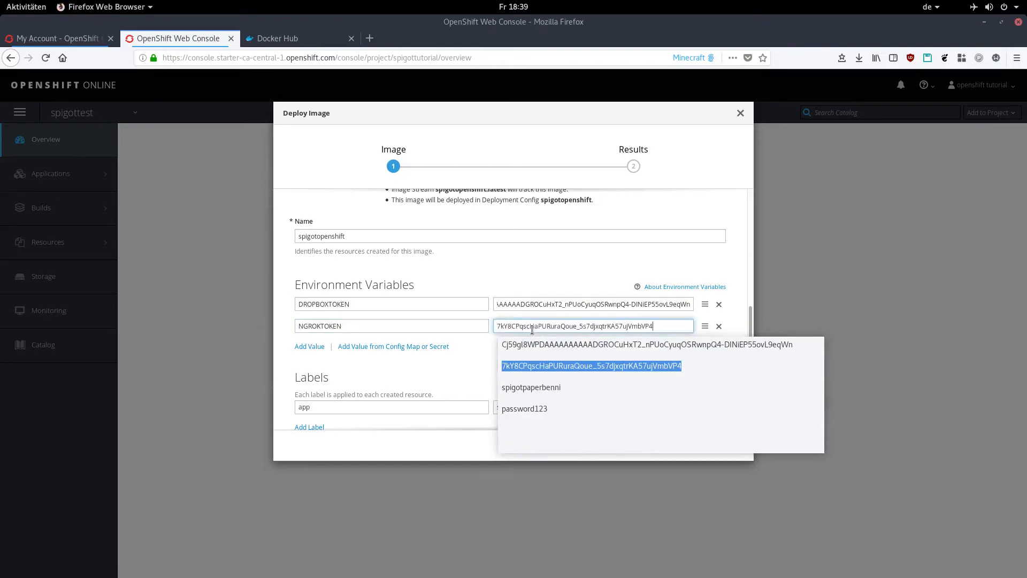
# Step: Add environment variables IXNAME (spigotpaperbenni) and IXPASSWORD with its password
pyautogui.click(309, 347)
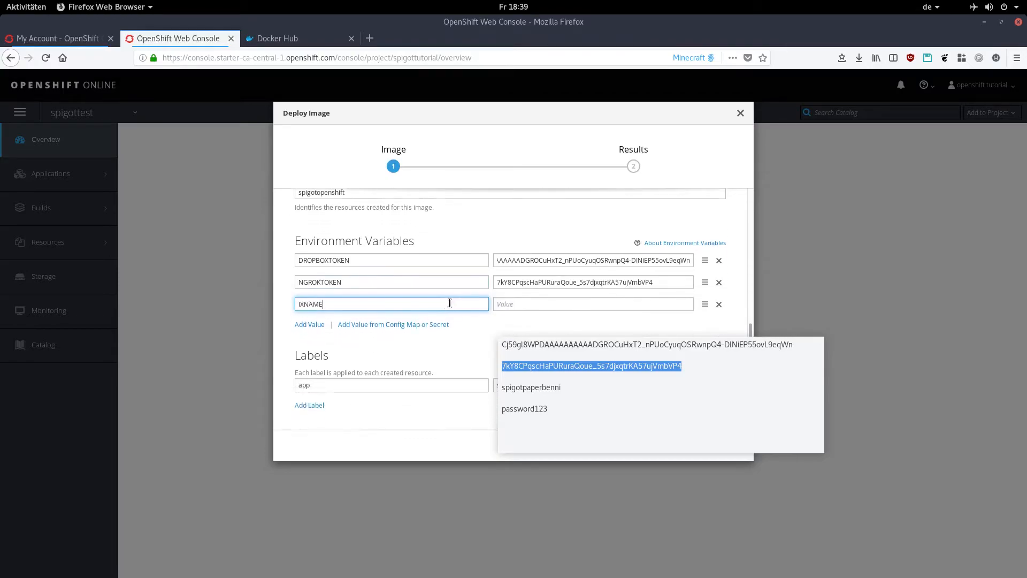
pyautogui.write('S')
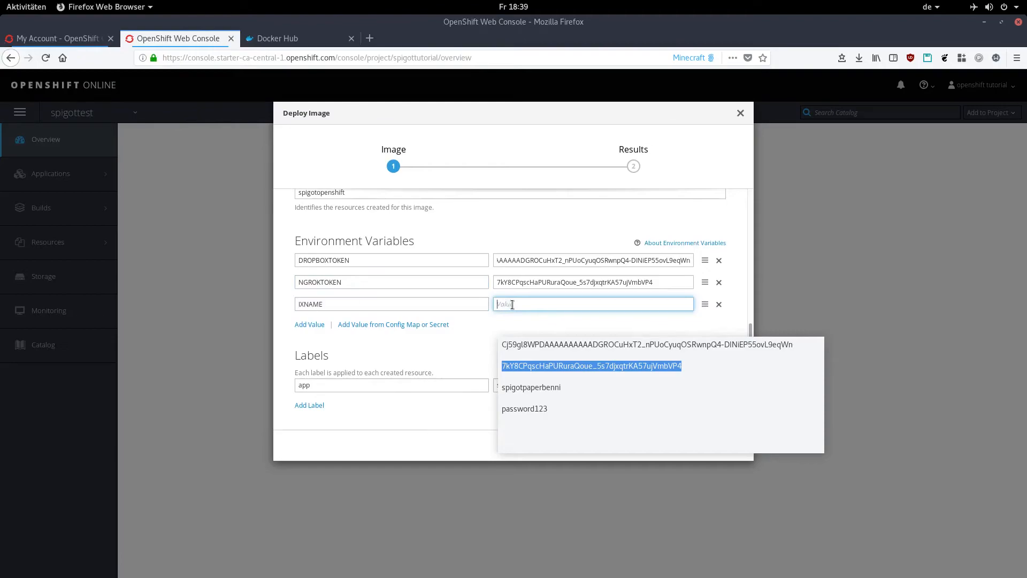
pyautogui.write('spigotpaperbenn')
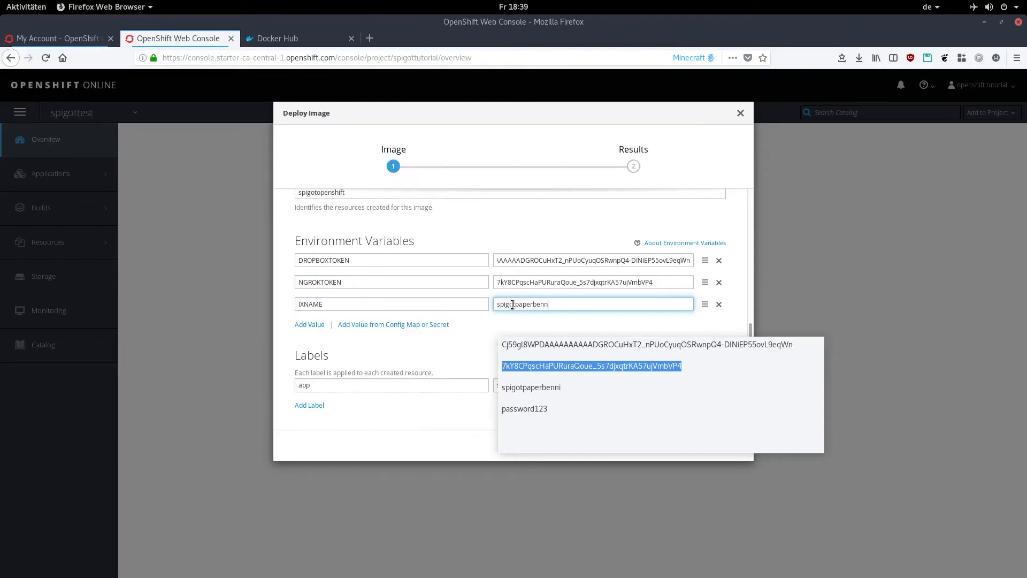
pyautogui.write('i')
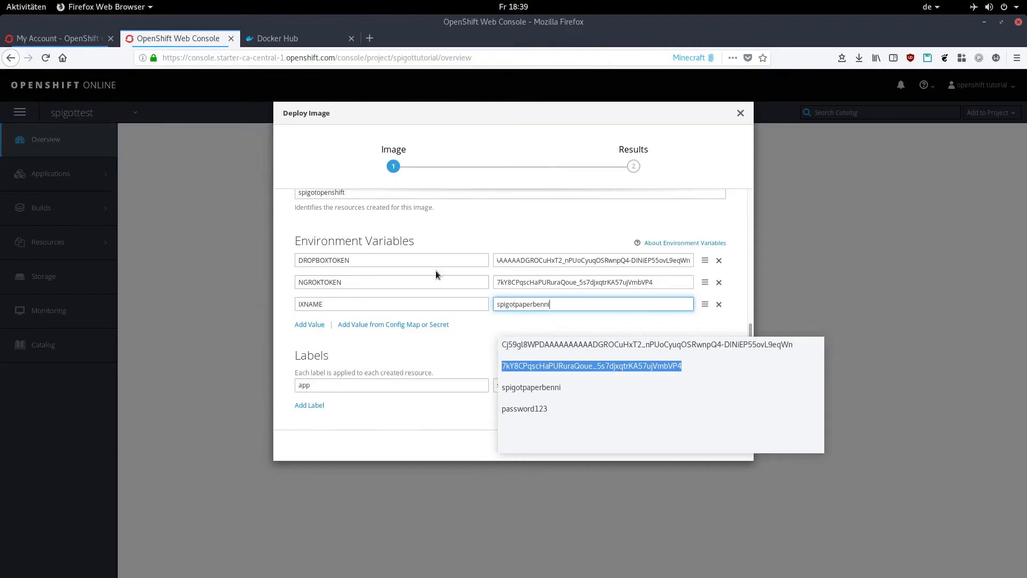
pyautogui.click(309, 324)
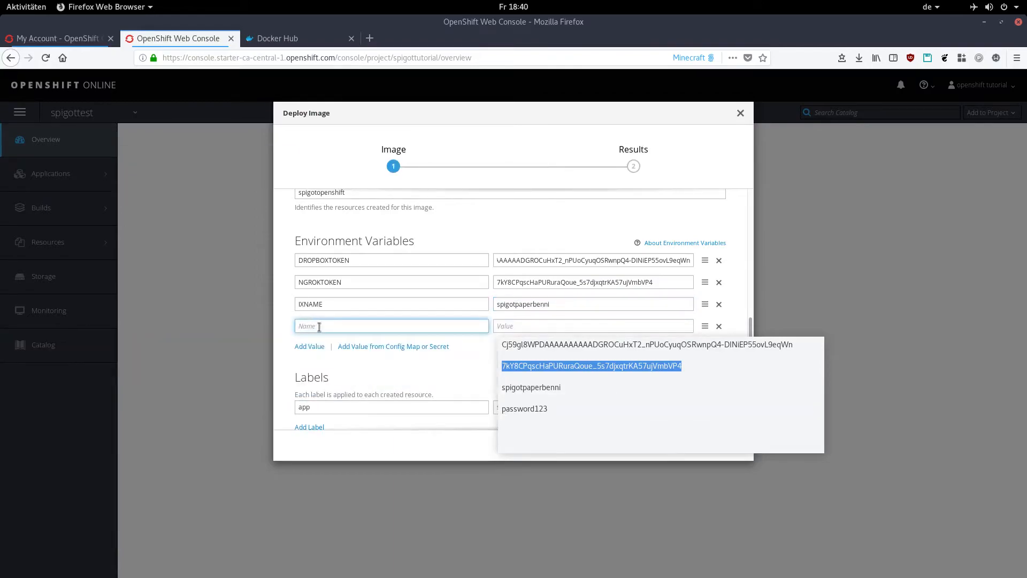
pyautogui.write('IX')
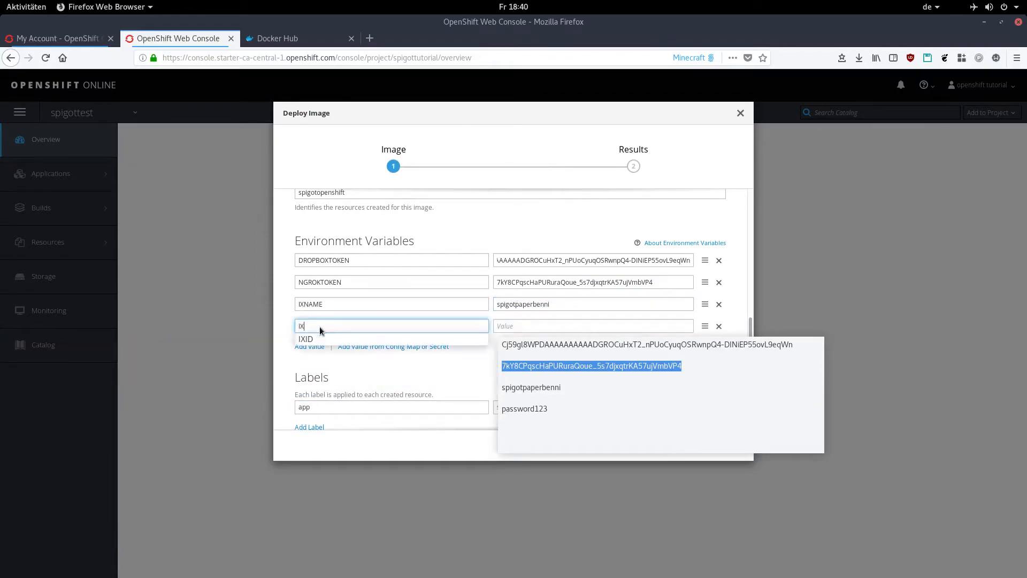
pyautogui.write('PASSWORD')
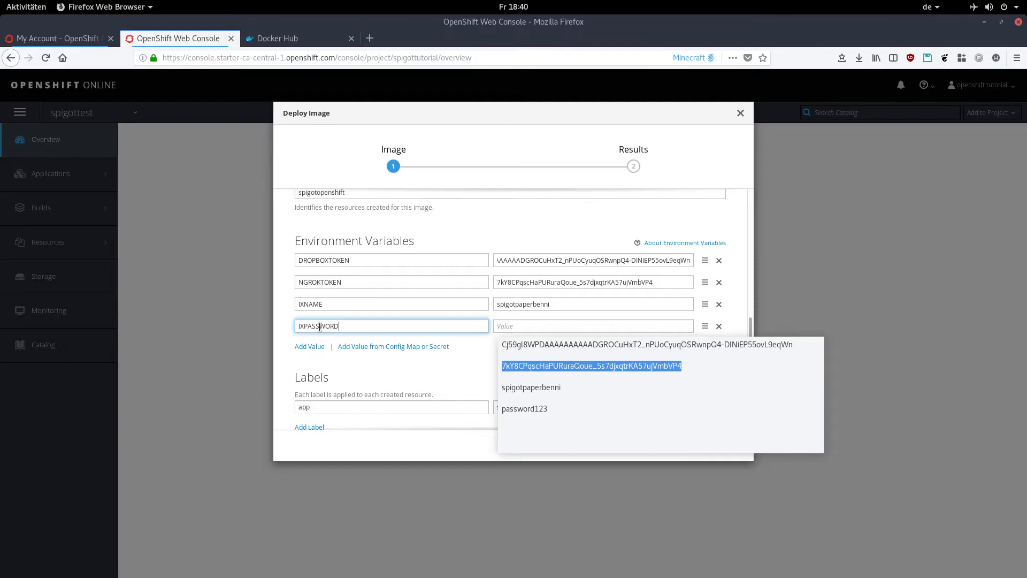
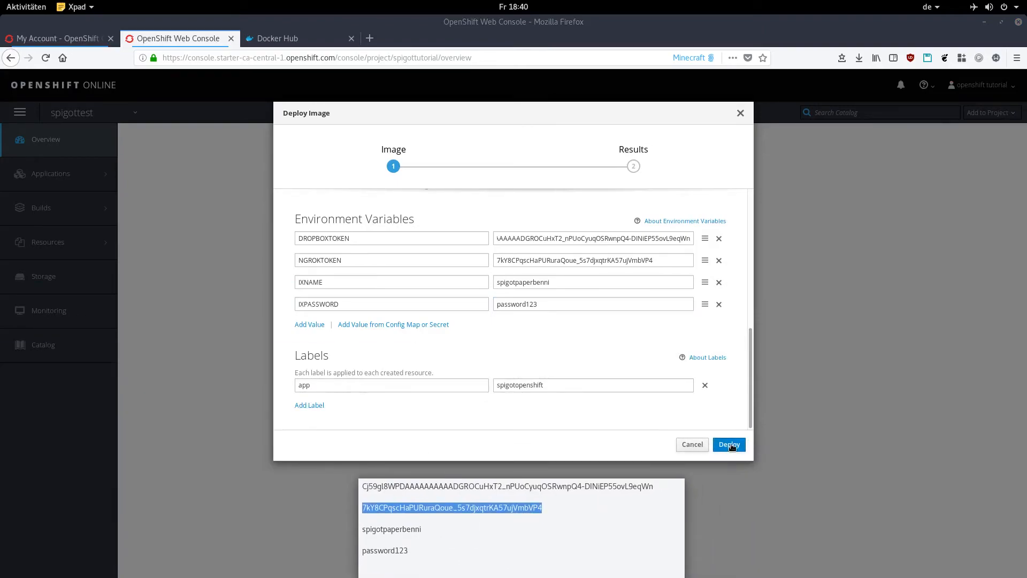
# Step: Deploy spigotopenshift and switch its deployment strategy to Recreate
pyautogui.click(729, 444)
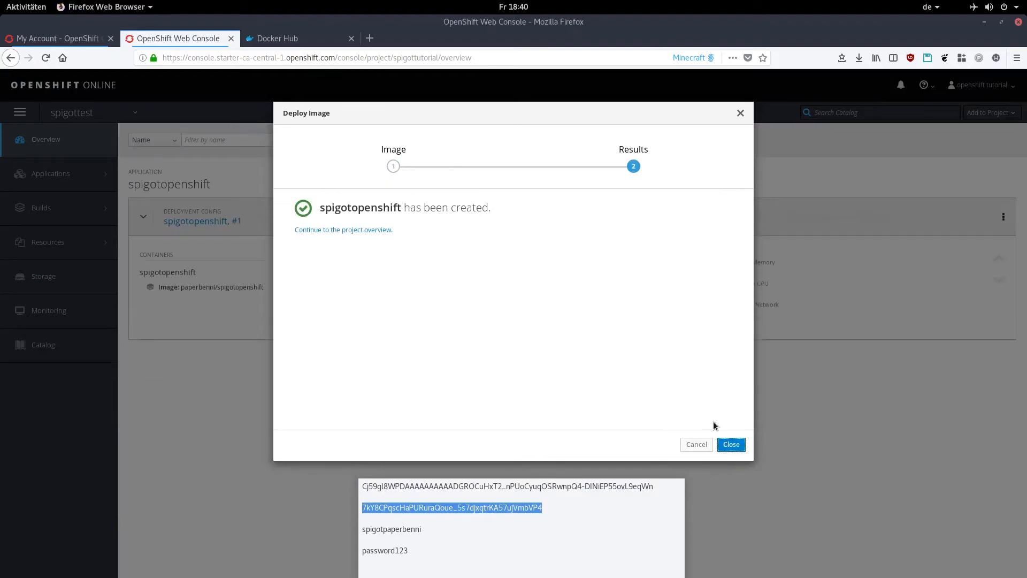
pyautogui.click(730, 444)
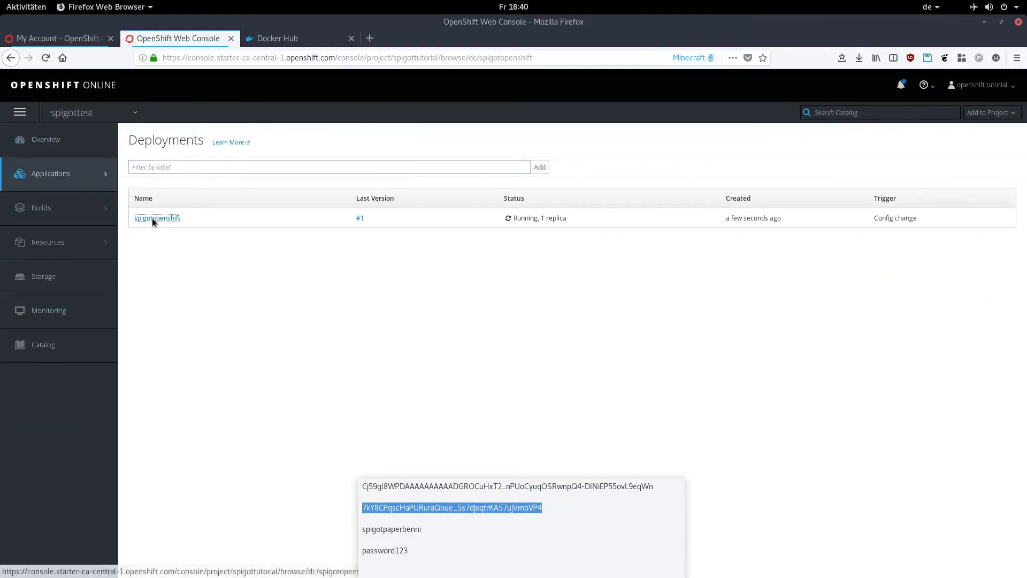
pyautogui.click(157, 217)
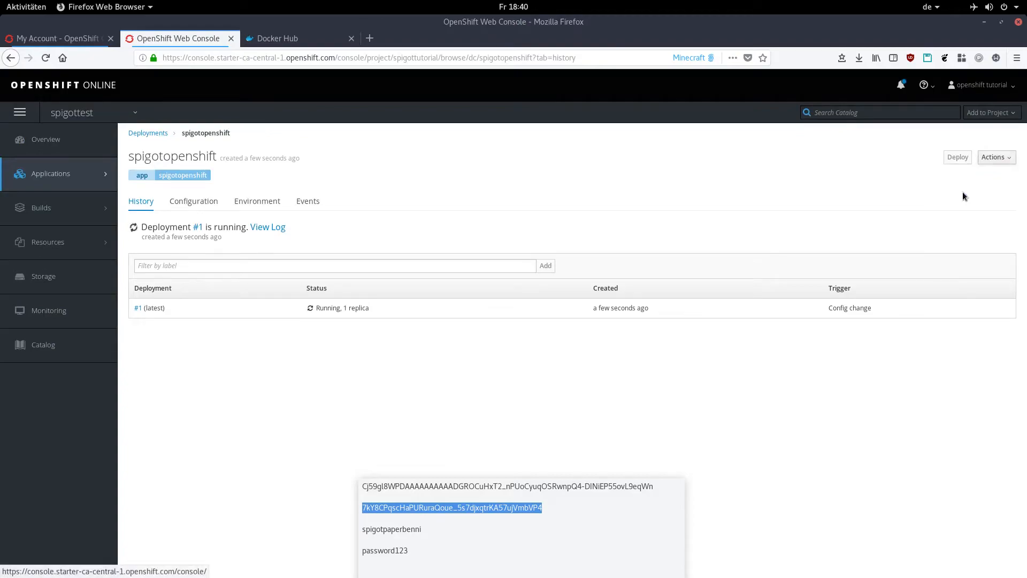
pyautogui.click(993, 157)
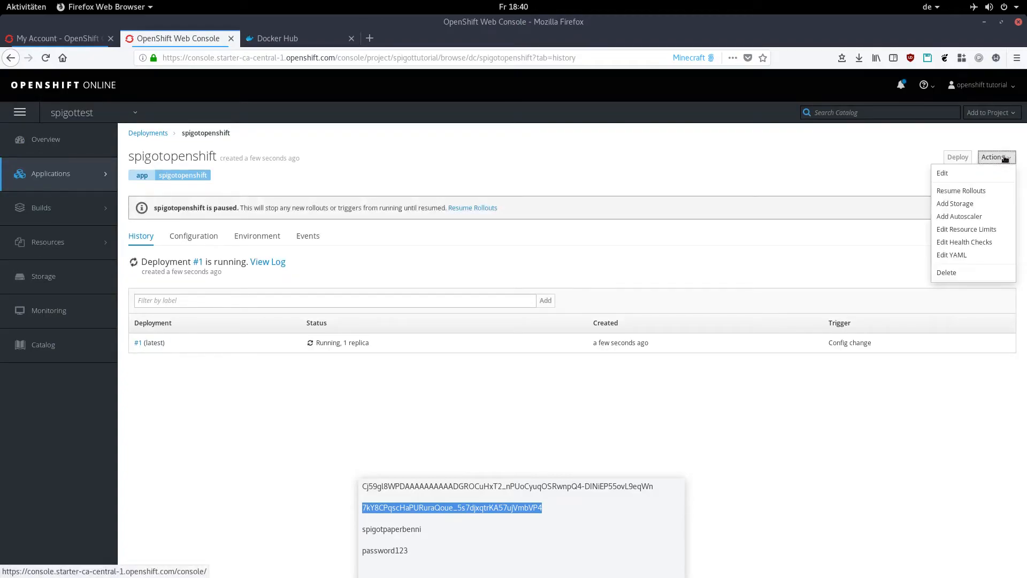
pyautogui.click(942, 173)
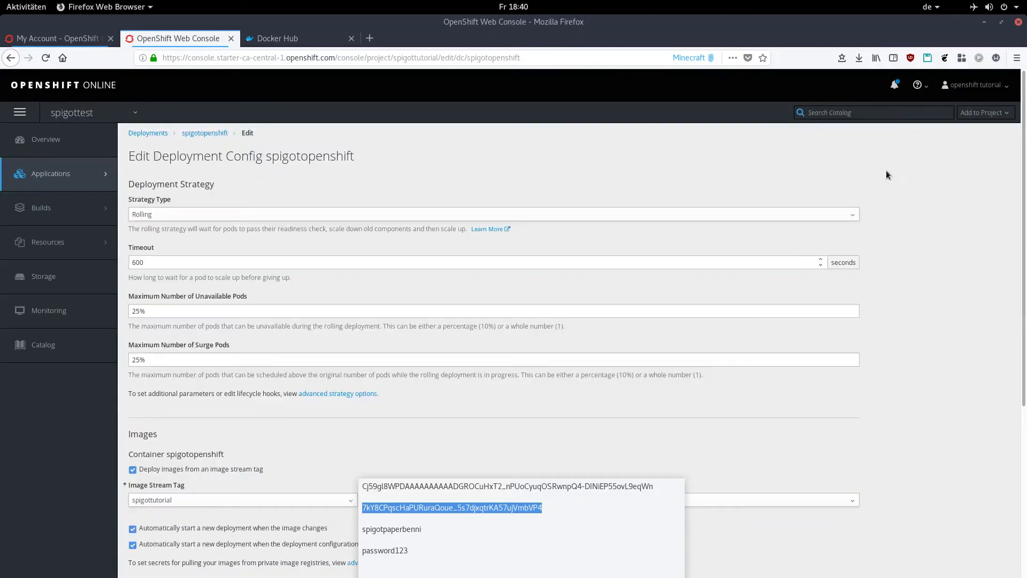
pyautogui.click(493, 214)
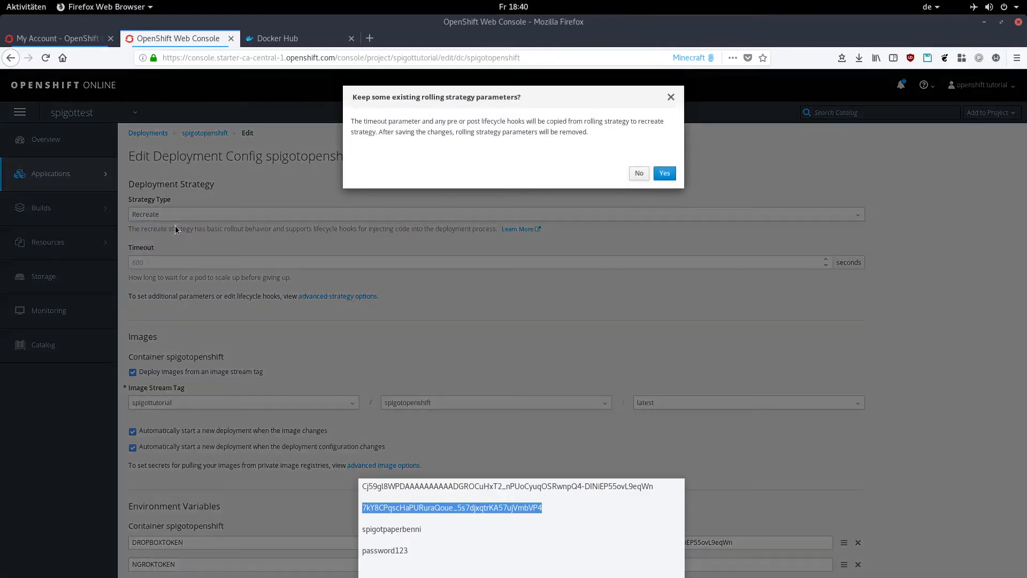
pyautogui.click(663, 173)
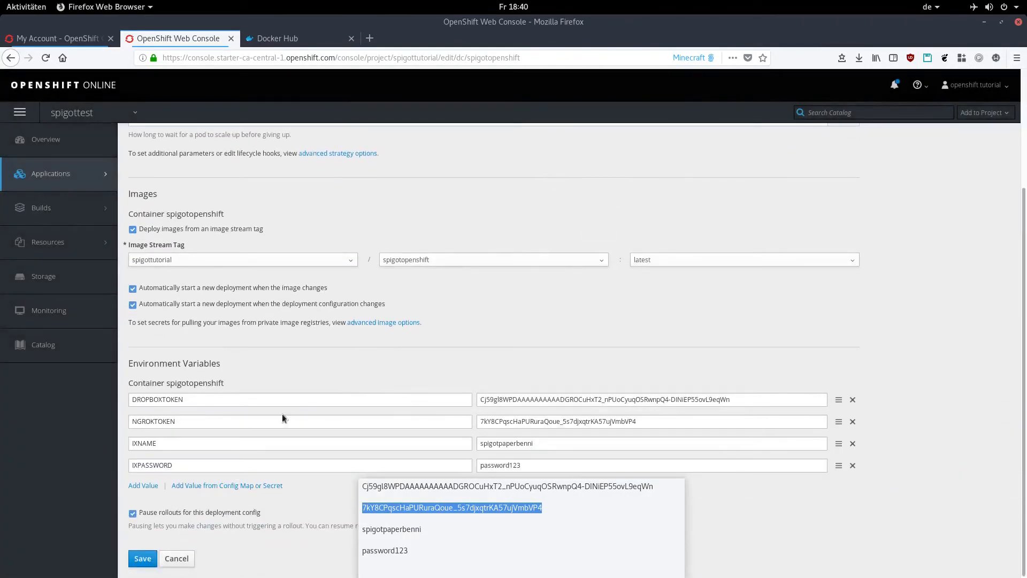
pyautogui.click(143, 558)
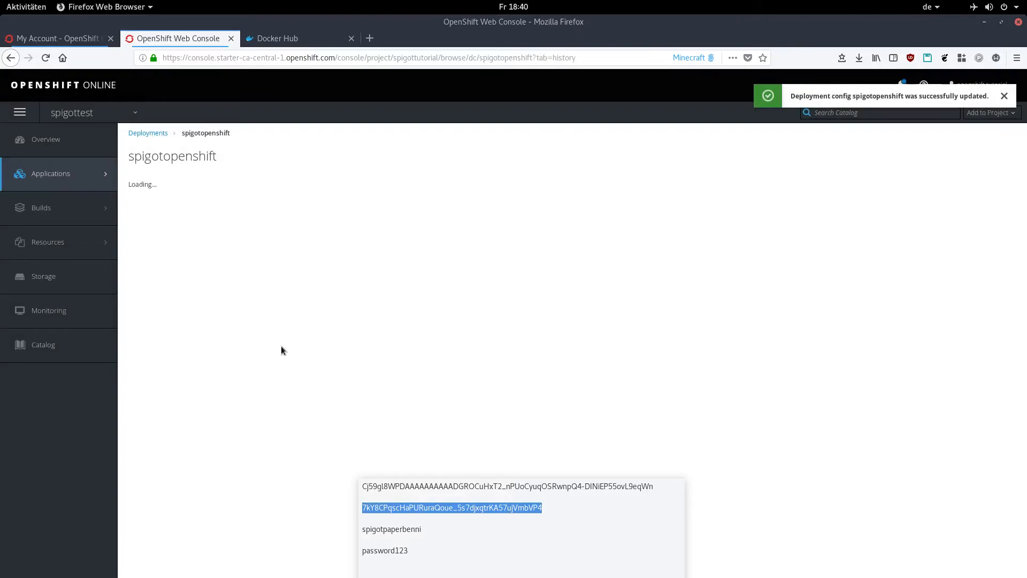
# Step: Set the deployment's memory resource limit to 1 GiB
pyautogui.click(993, 157)
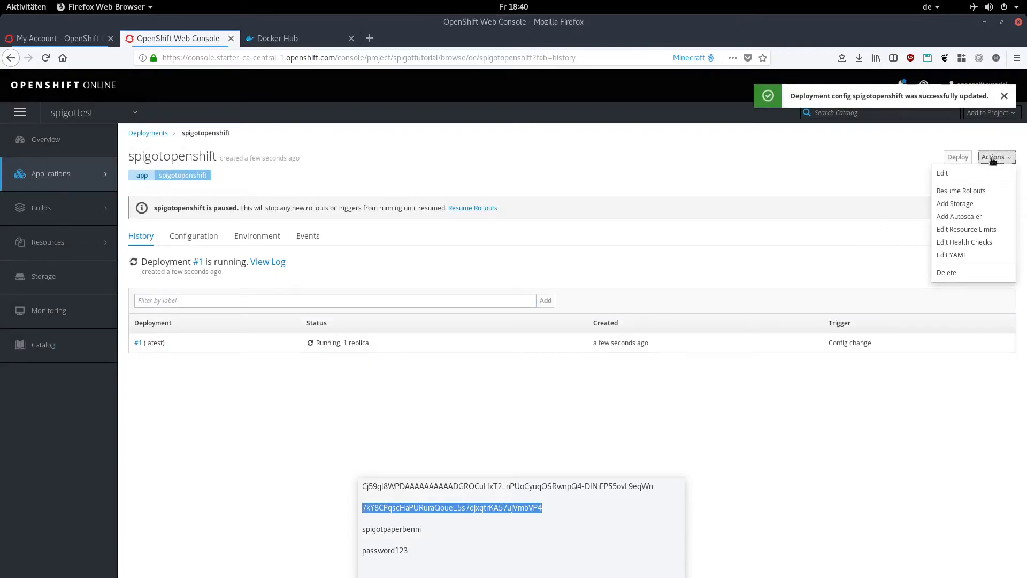
pyautogui.click(967, 230)
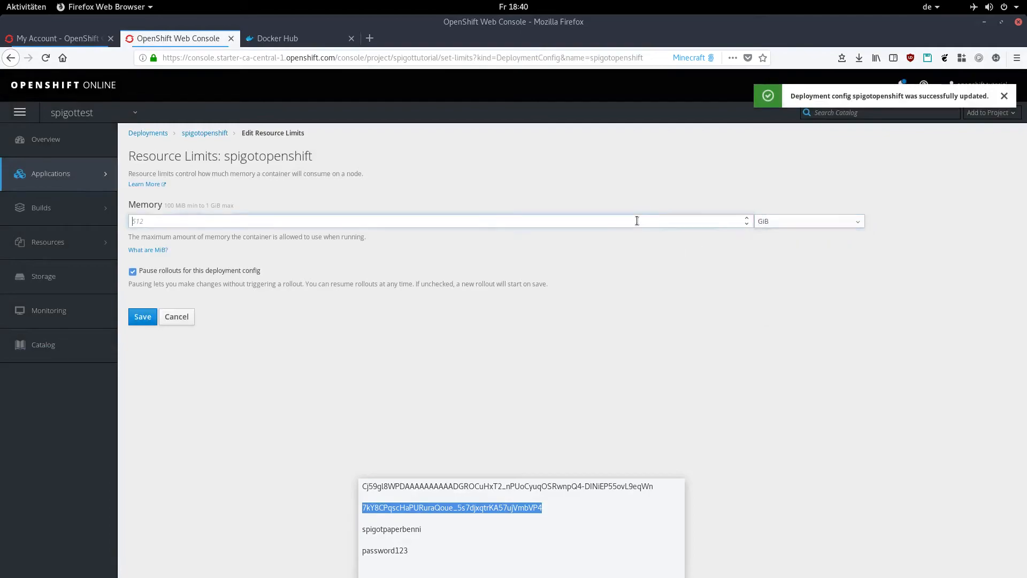
pyautogui.write('1')
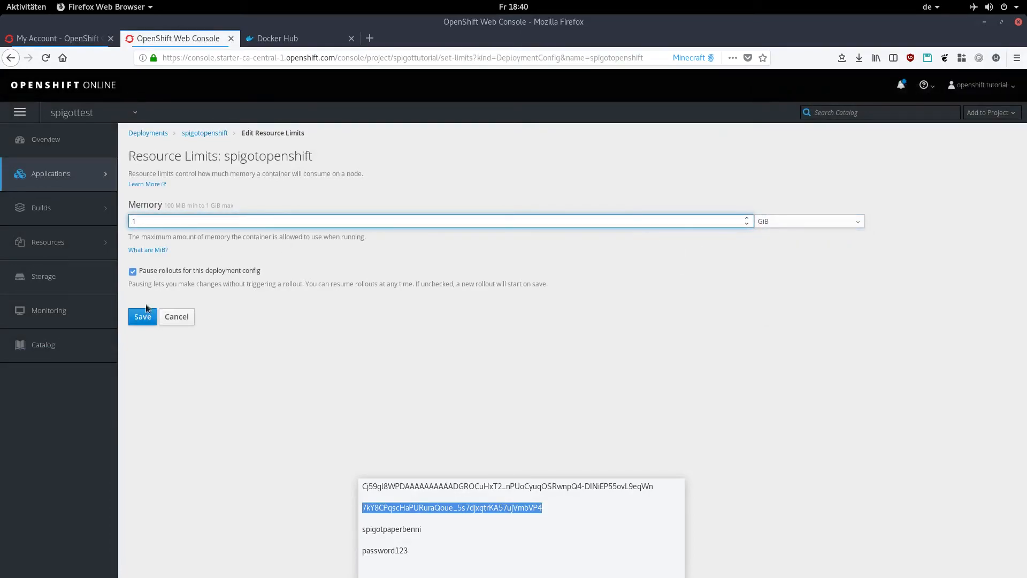
pyautogui.click(143, 316)
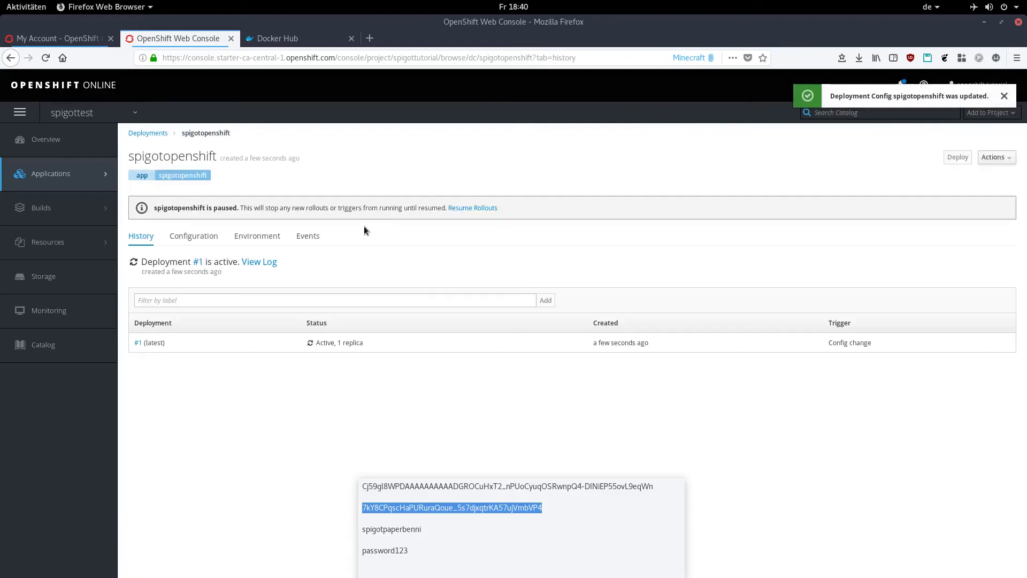
pyautogui.moveTo(884, 209)
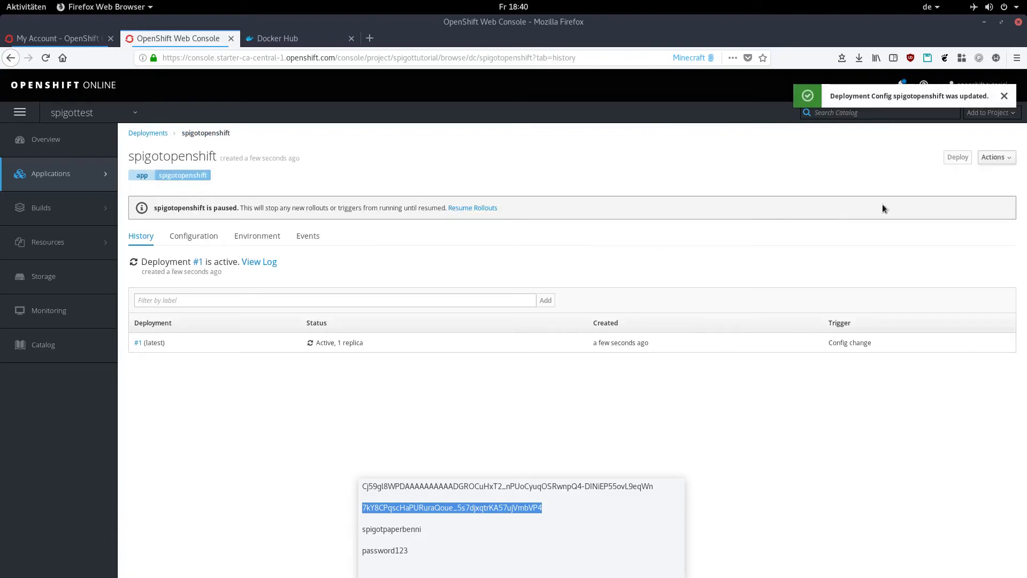
pyautogui.click(473, 207)
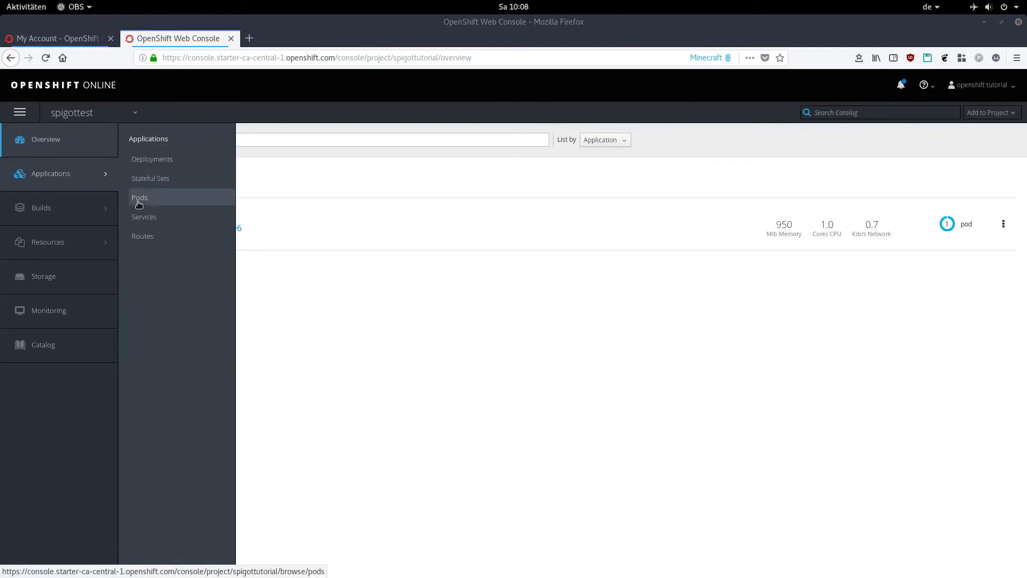
# Step: Check the running spigotopenshift pod, view its ngrok address on ix.io, and list deployments
pyautogui.click(139, 198)
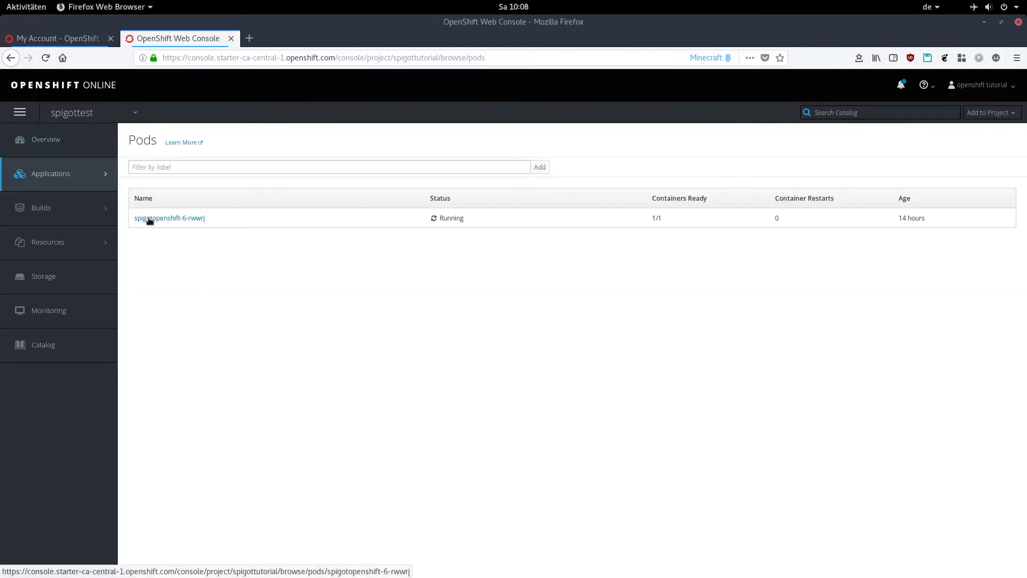
pyautogui.click(169, 218)
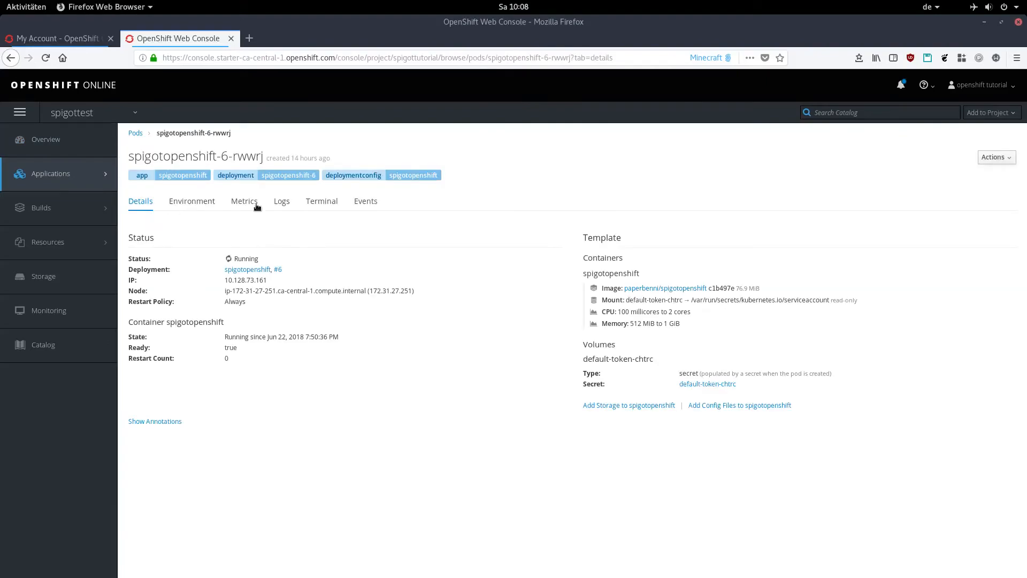
pyautogui.click(281, 201)
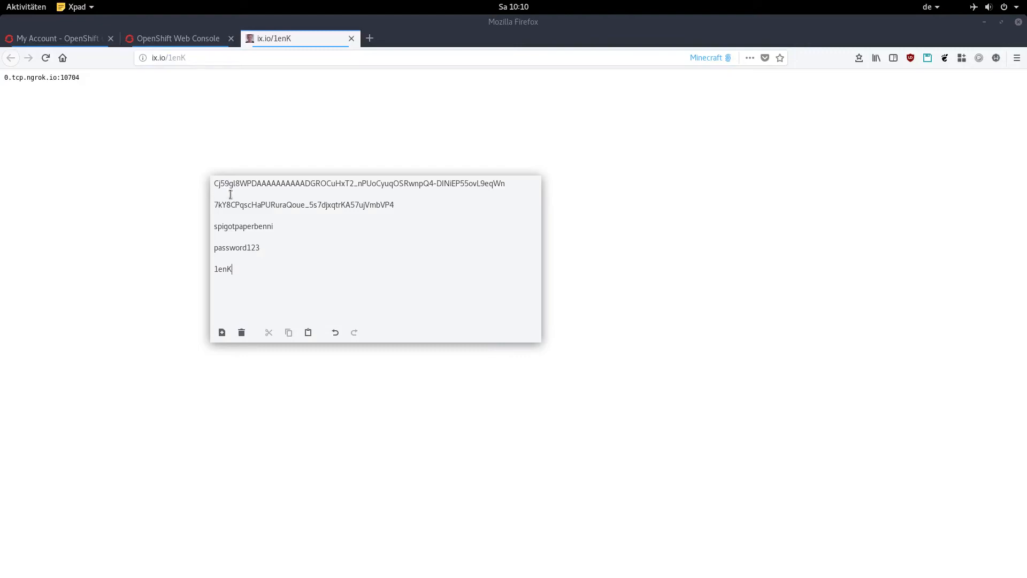
pyautogui.click(177, 38)
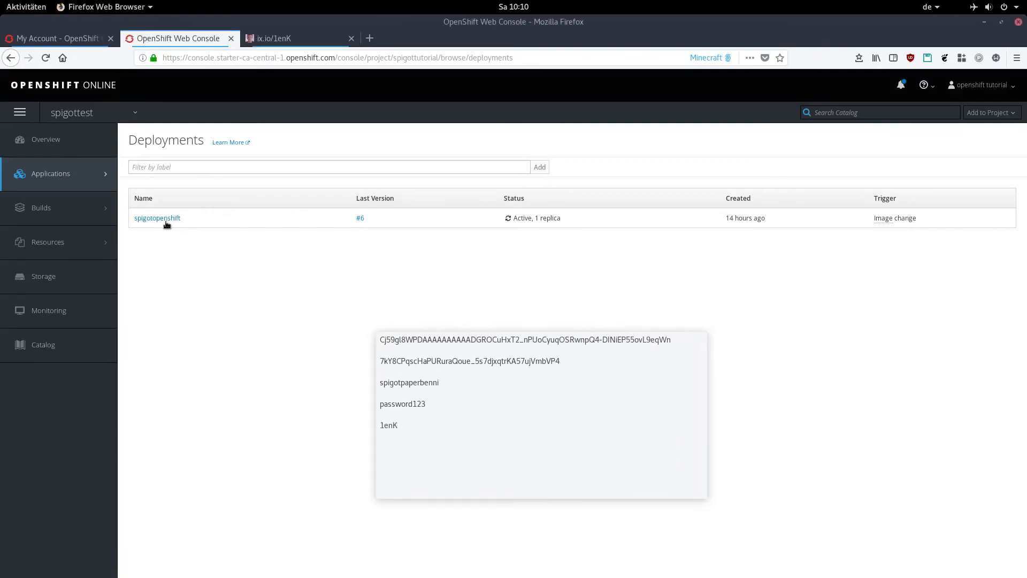
# Step: Add environment variable IXID=1enK to the spigotopenshift deployment and save
pyautogui.click(158, 218)
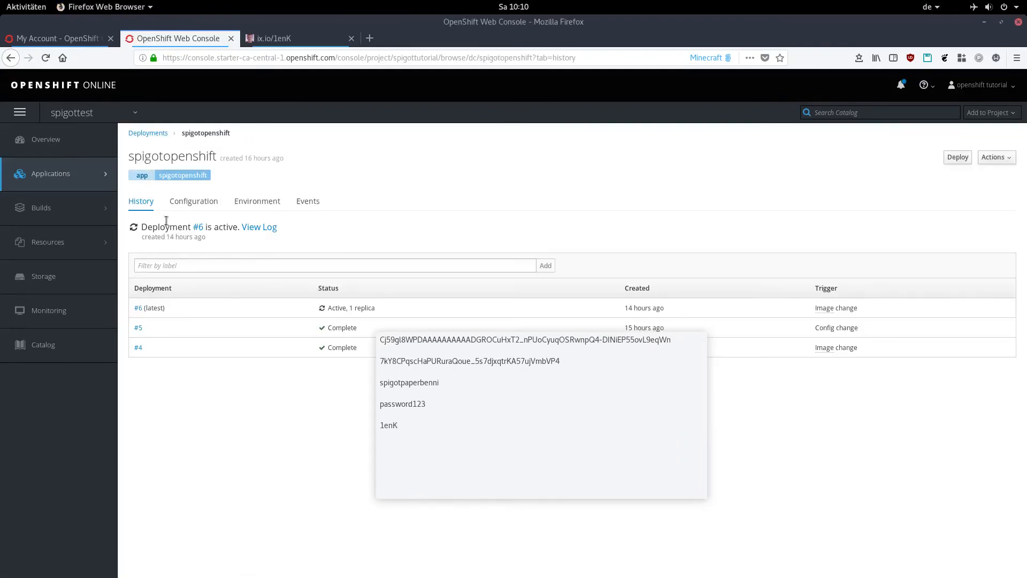
pyautogui.click(257, 201)
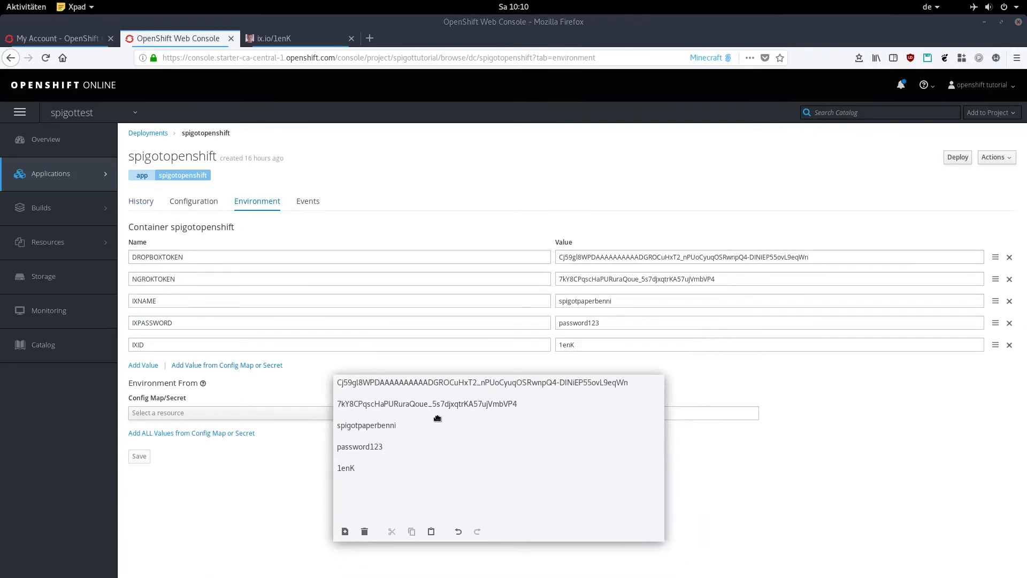
pyautogui.doubleClick(345, 468)
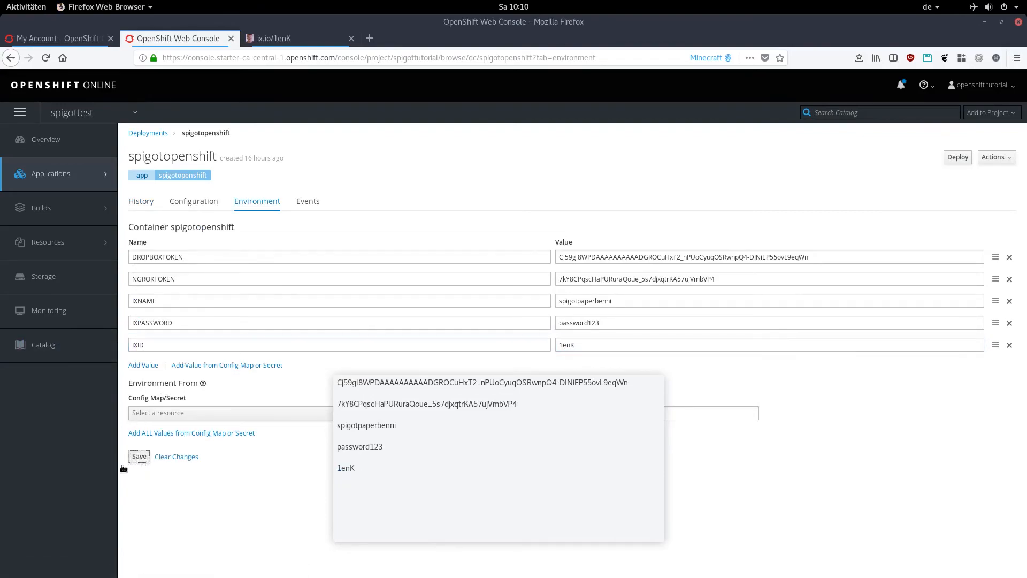
pyautogui.click(139, 456)
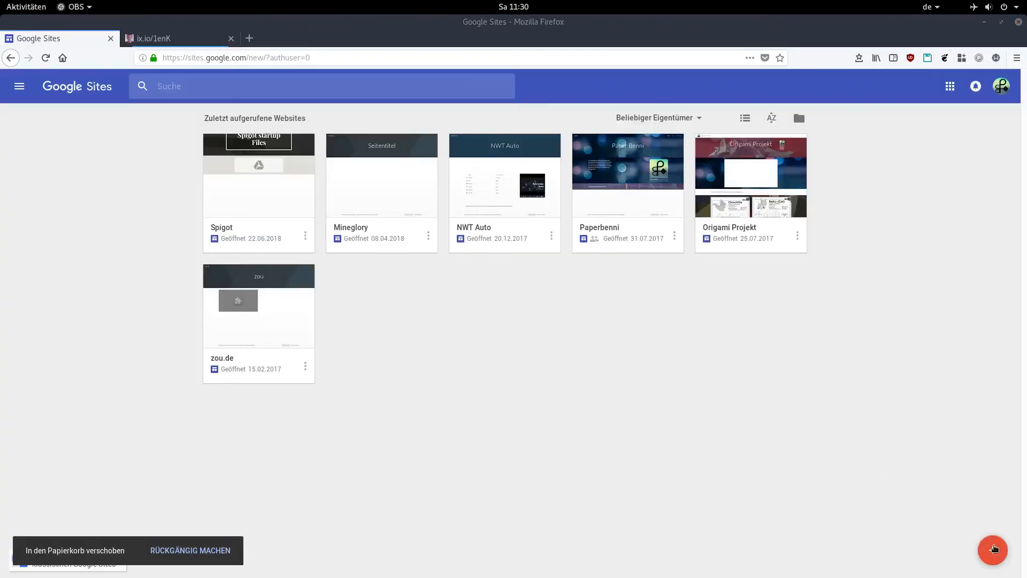
# Step: Create a blank site and title its page 'Openshift Spigot Server'
pyautogui.click(994, 549)
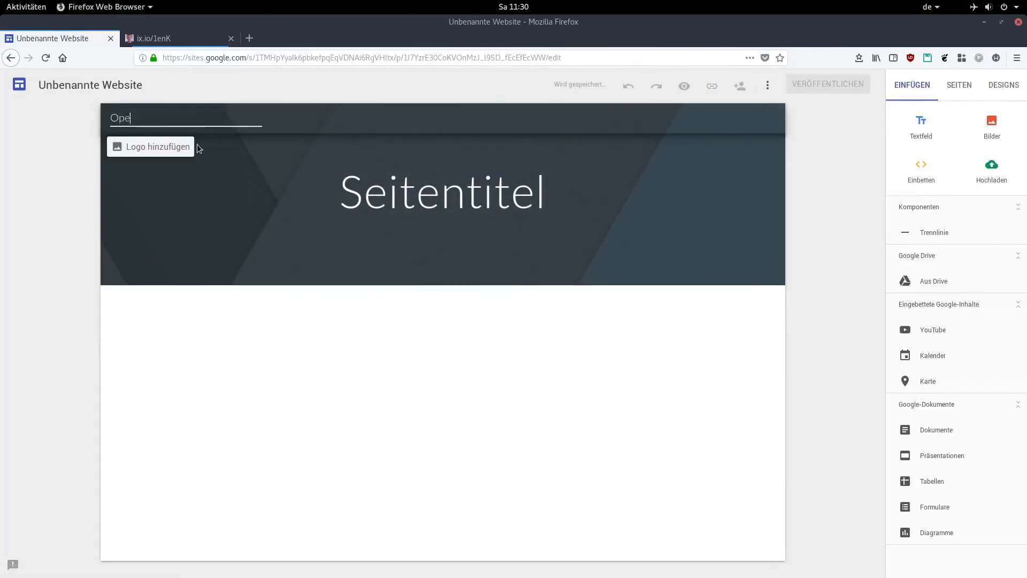
pyautogui.click(442, 193)
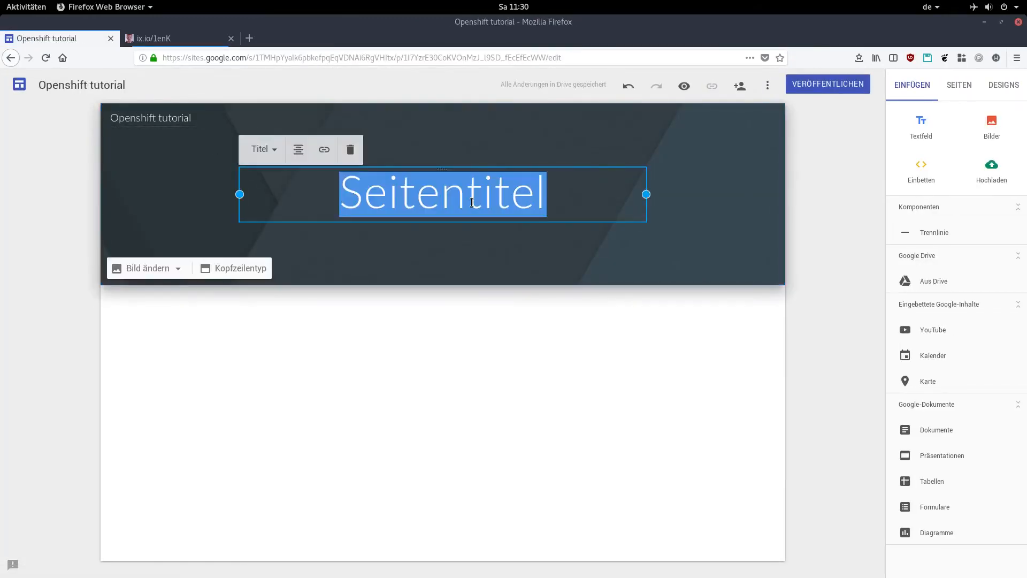
pyautogui.write('Openshift Spigot Server')
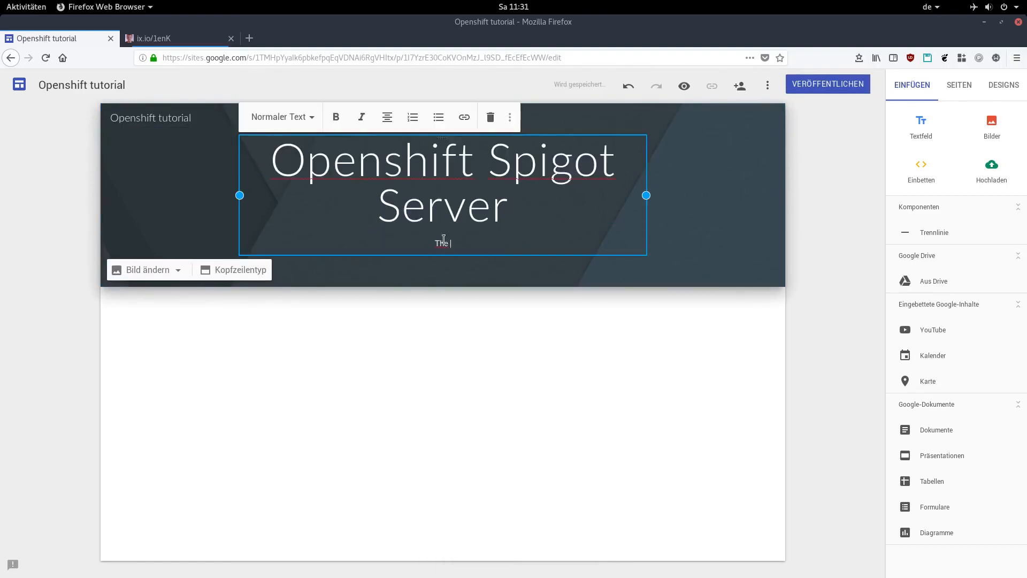
# Step: Add a title-styled IP-change note and a link to the ix.io page
pyautogui.write('IP chanf')
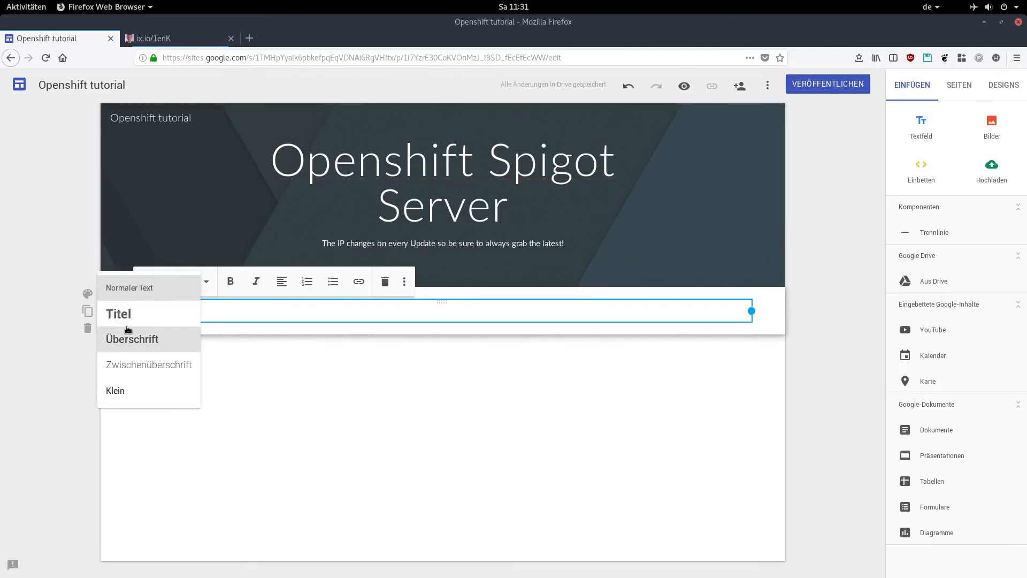
pyautogui.click(119, 314)
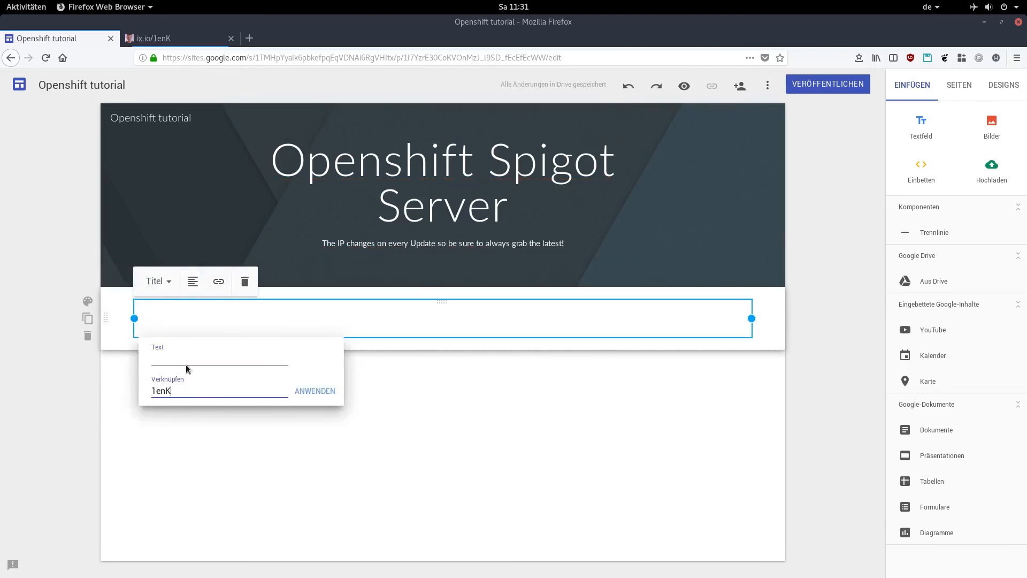
pyautogui.write('ix.')
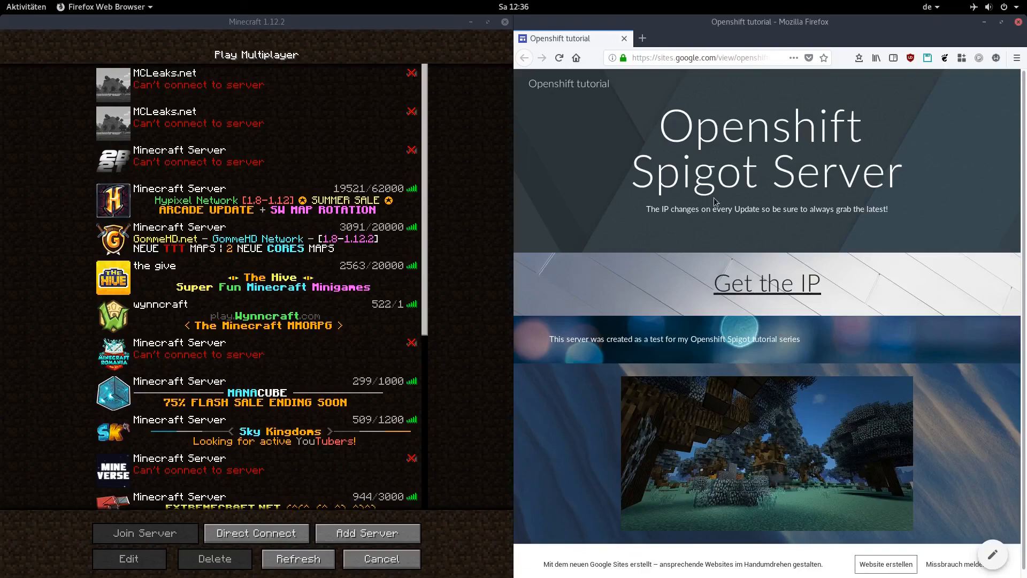
# Step: Join the Minecraft server at 0.tcp.ngrok.io:10704 from the ix.io page
pyautogui.click(766, 283)
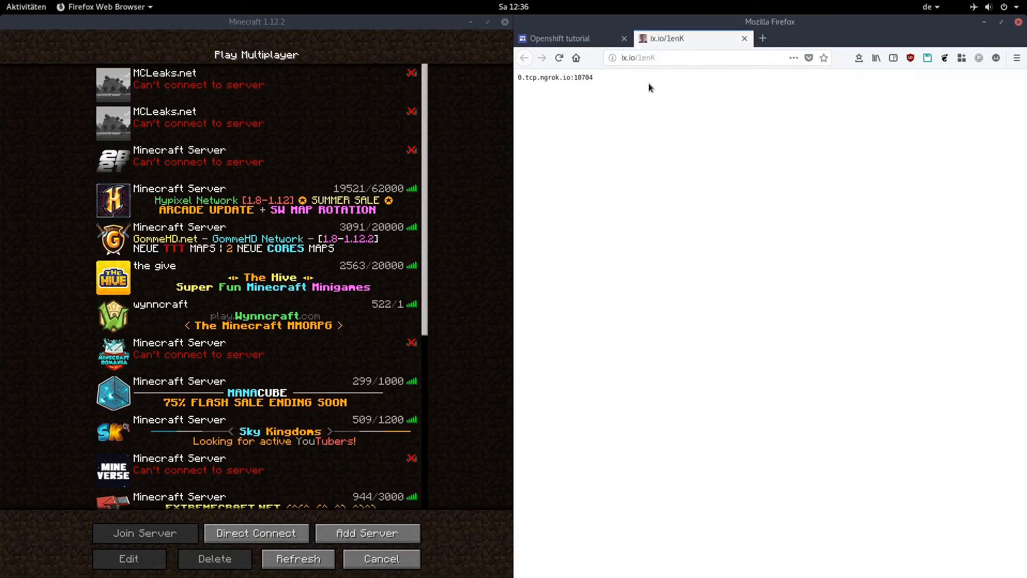
pyautogui.moveTo(614, 219)
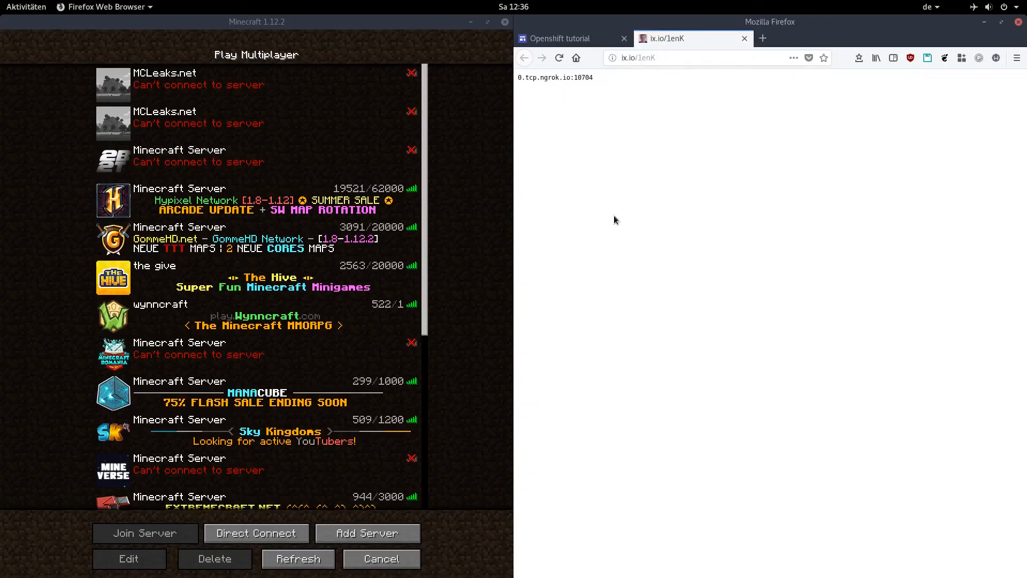
pyautogui.click(256, 533)
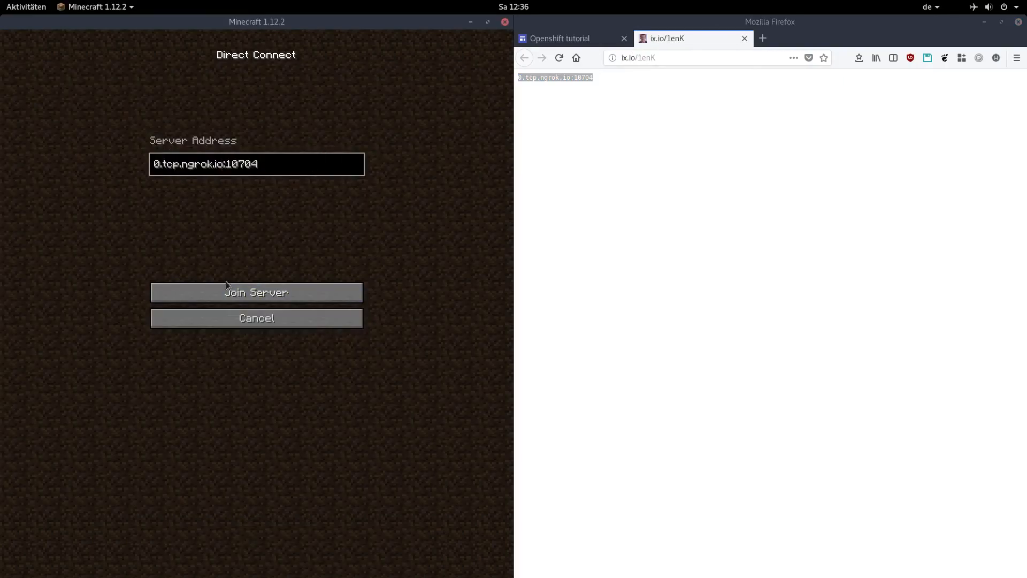
pyautogui.click(256, 292)
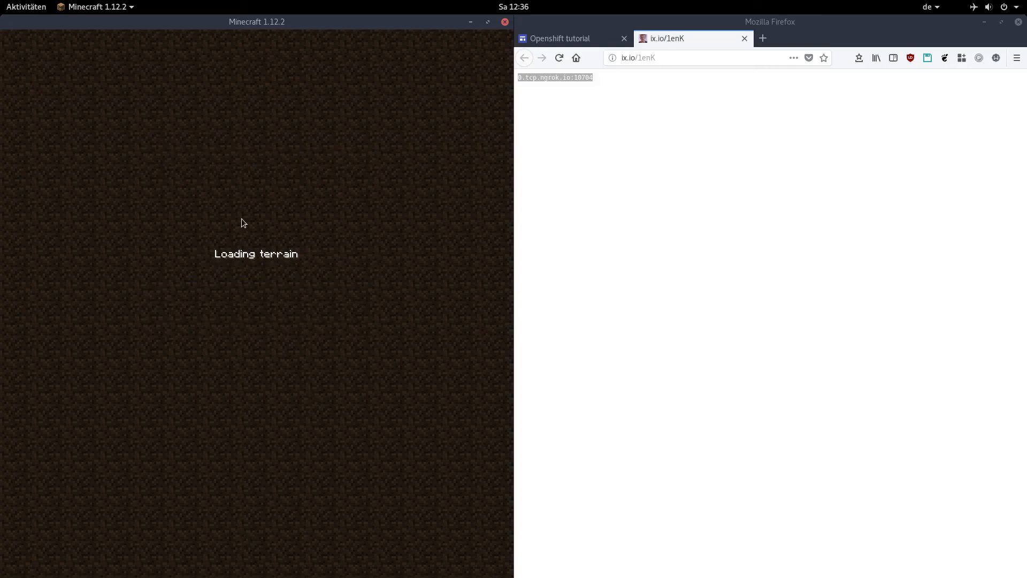